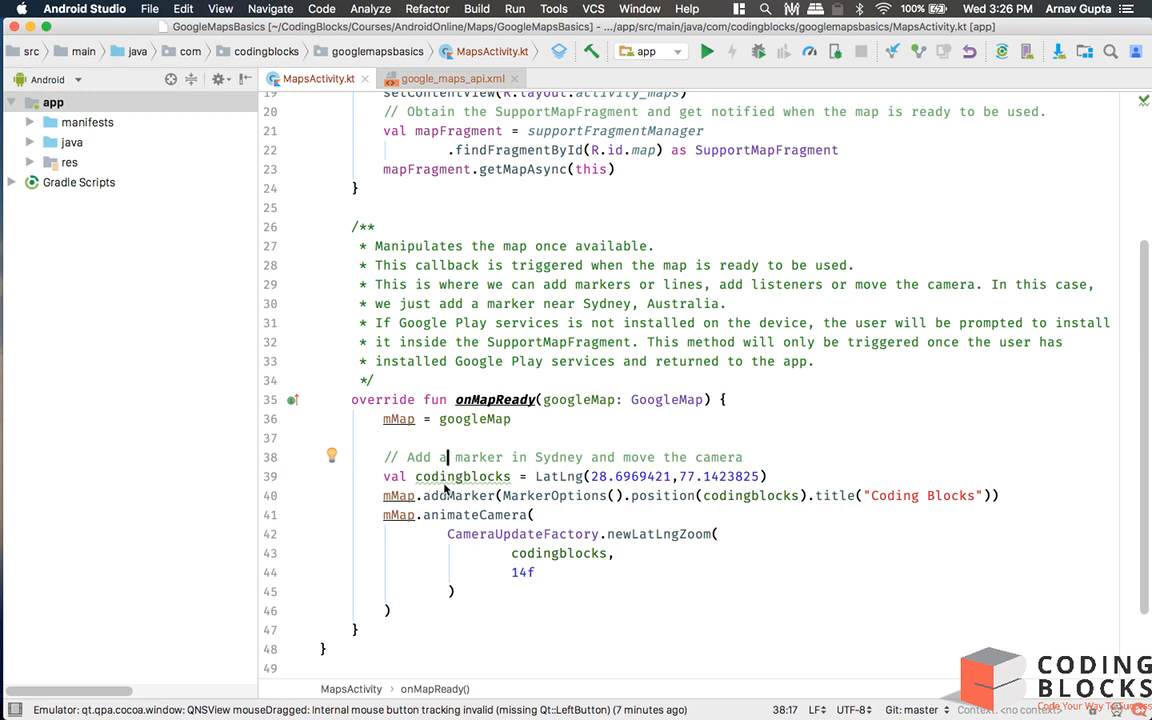
Start a Shift+F6 rename of the codingblocks LatLng variable to cbPitampura
double_click(464, 476)
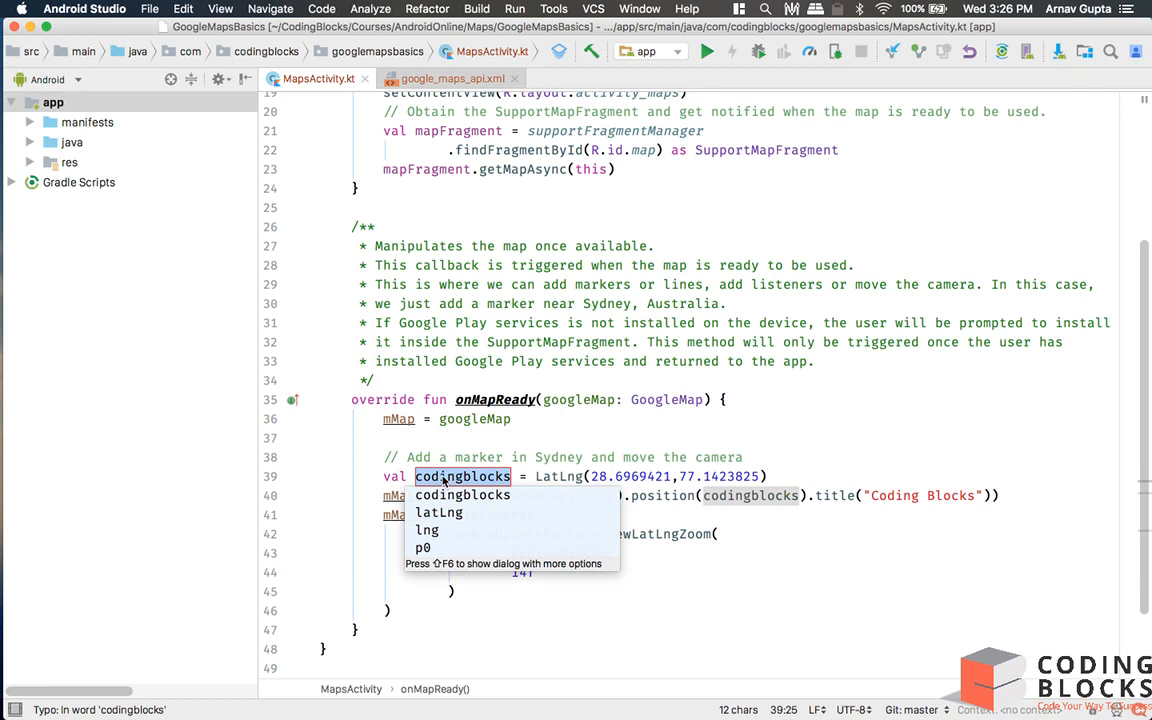
type("cbPi")
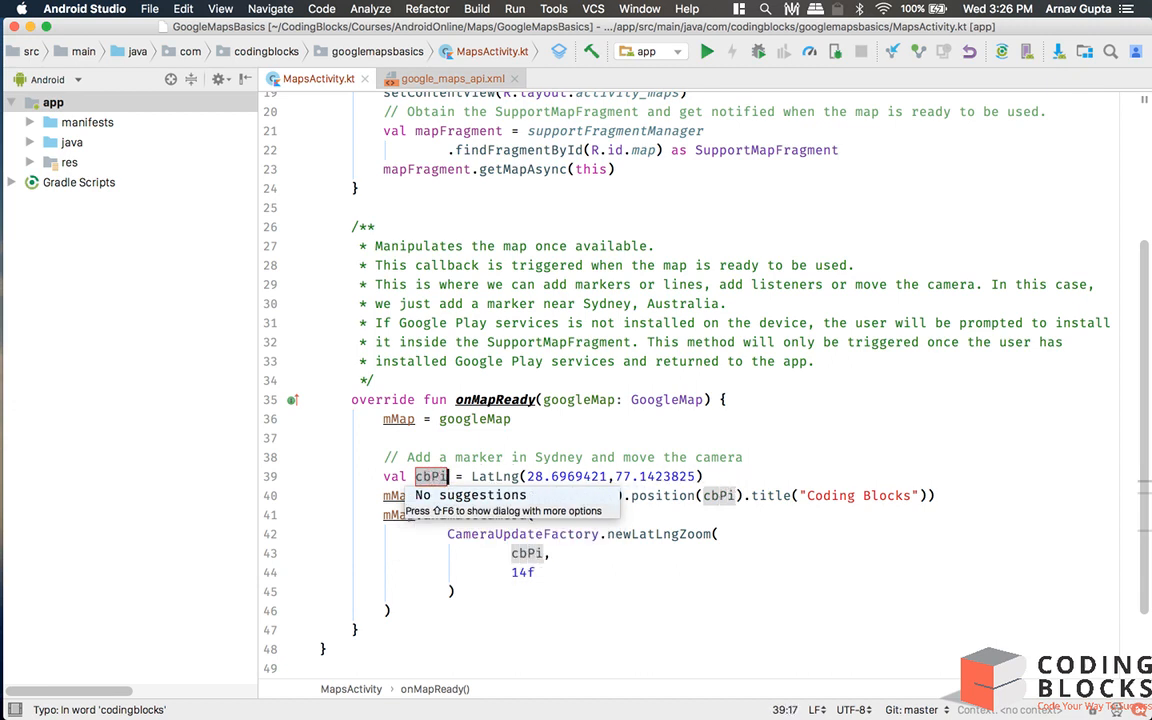
type("tampura")
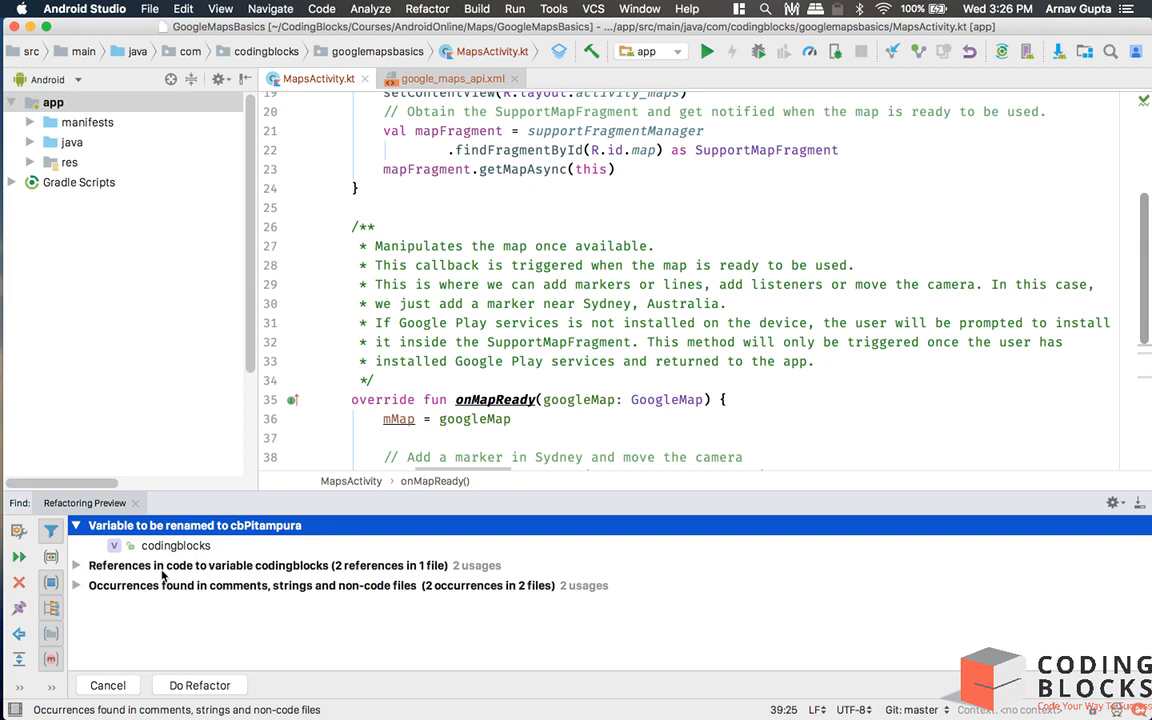
In the Refactoring Preview, exclude comment and XML occurrences and apply the rename to code
left_click(76, 566)
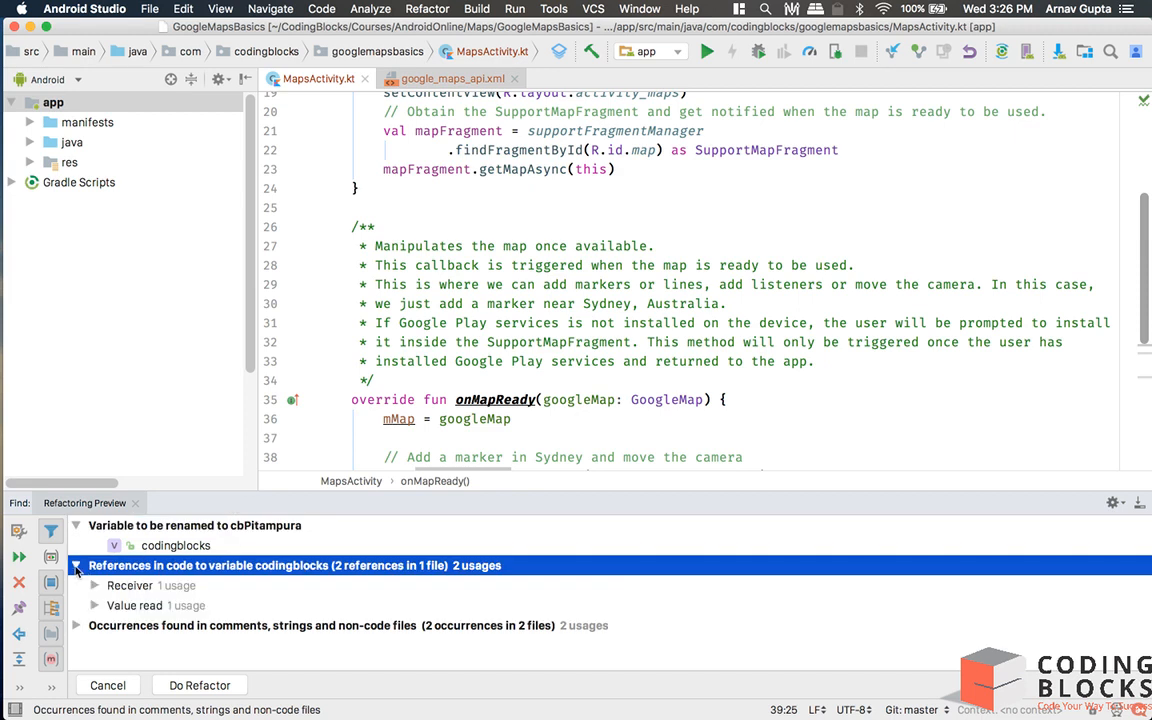
left_click(96, 584)
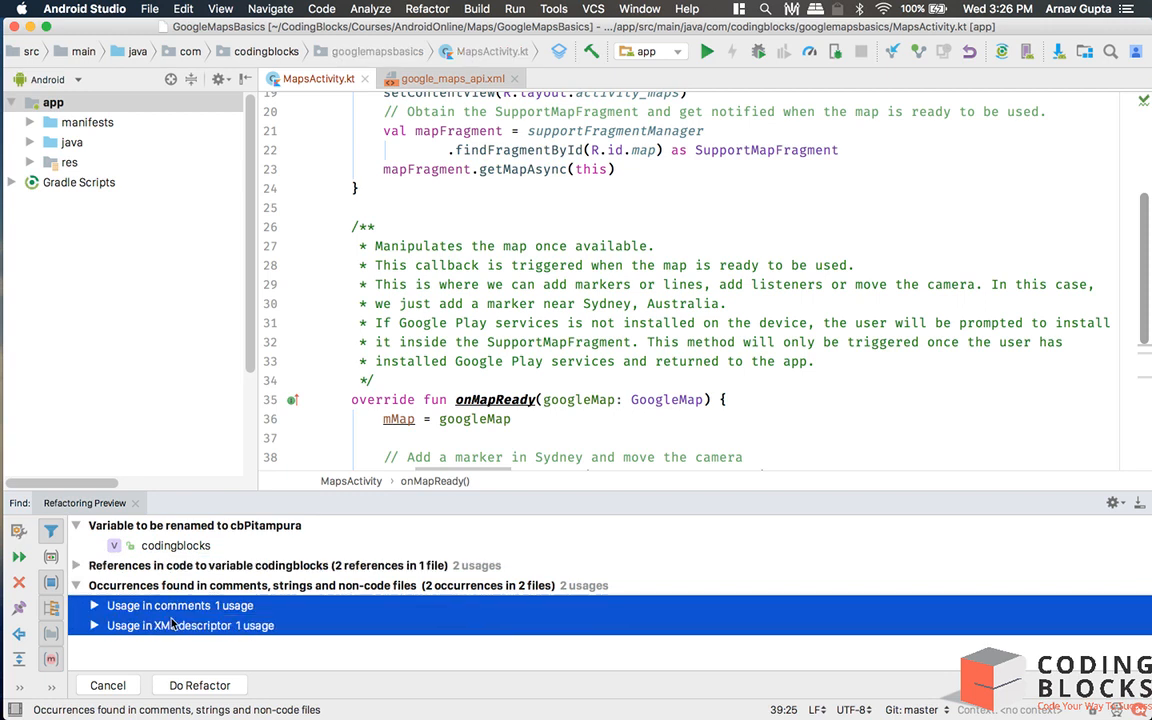
right_click(170, 606)
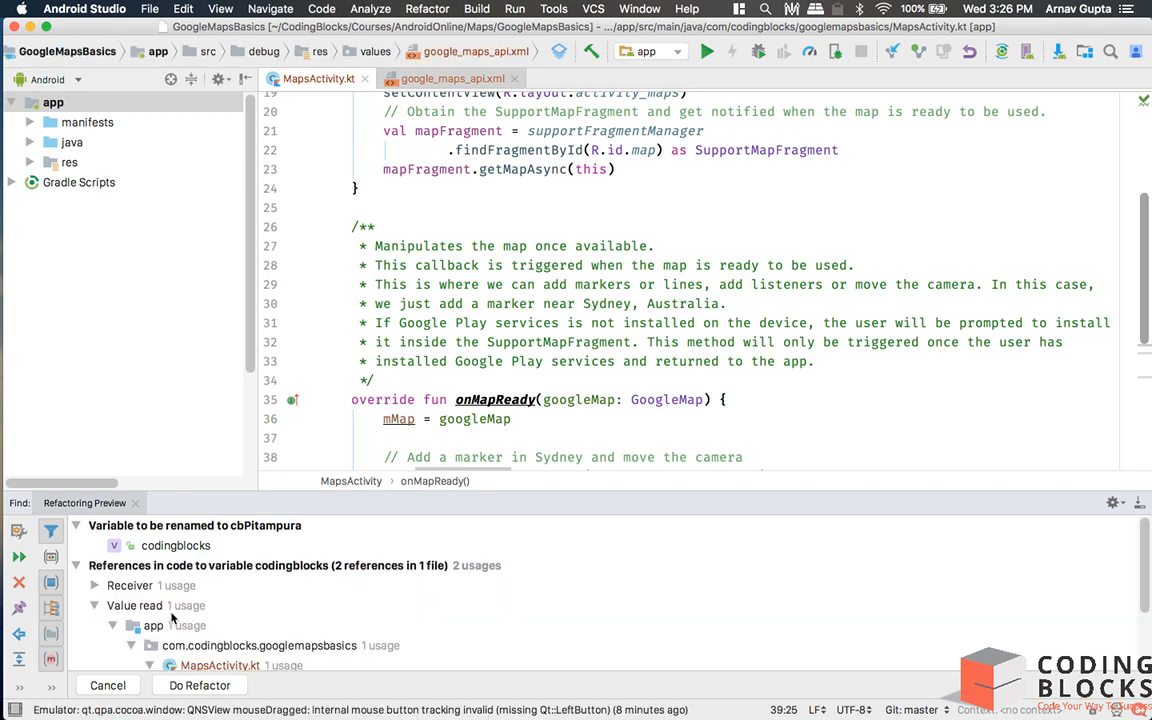
left_click(94, 604)
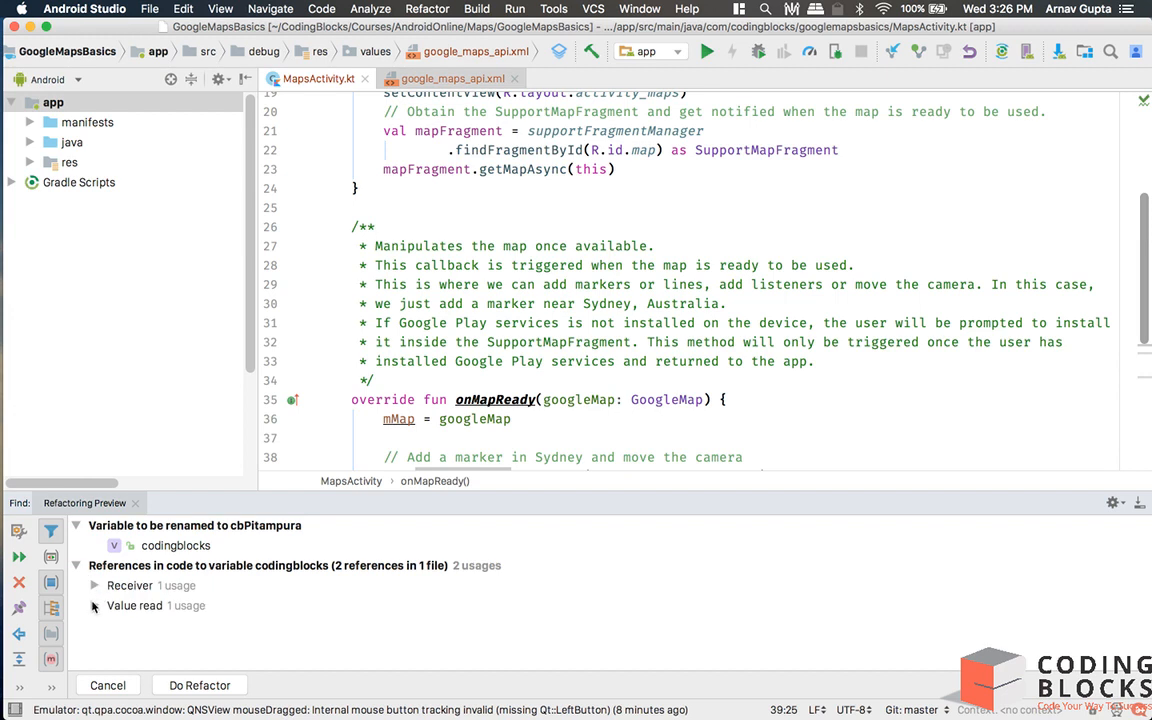
left_click(96, 606)
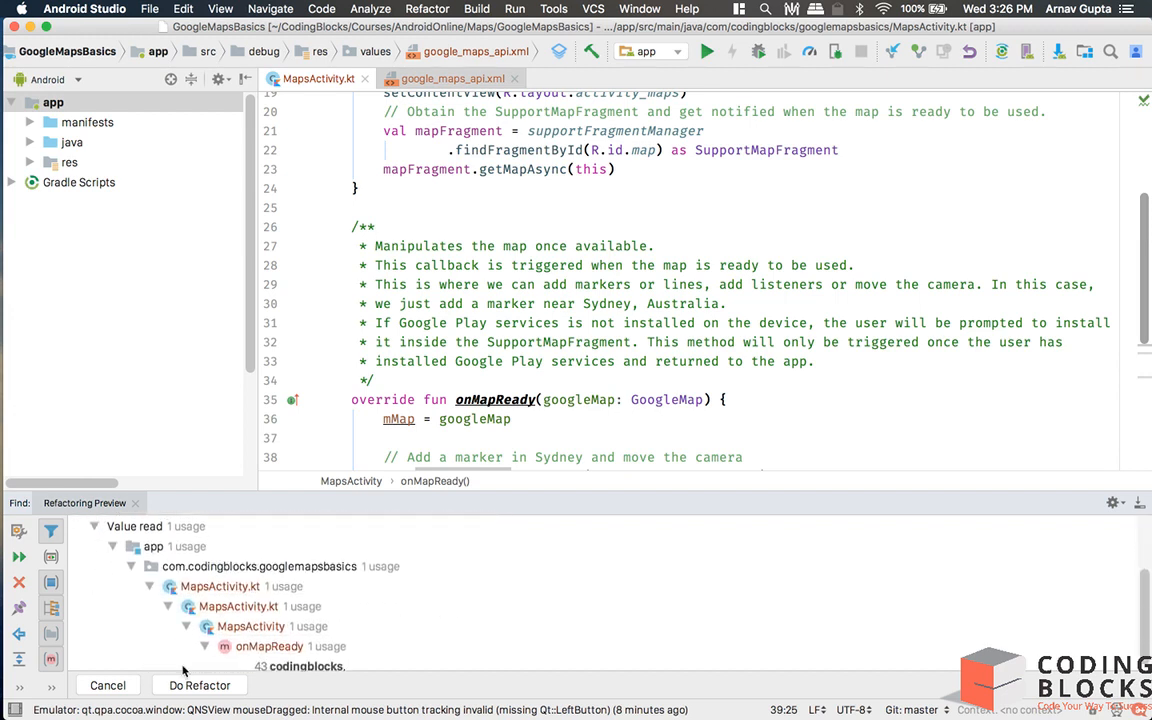
left_click(200, 684)
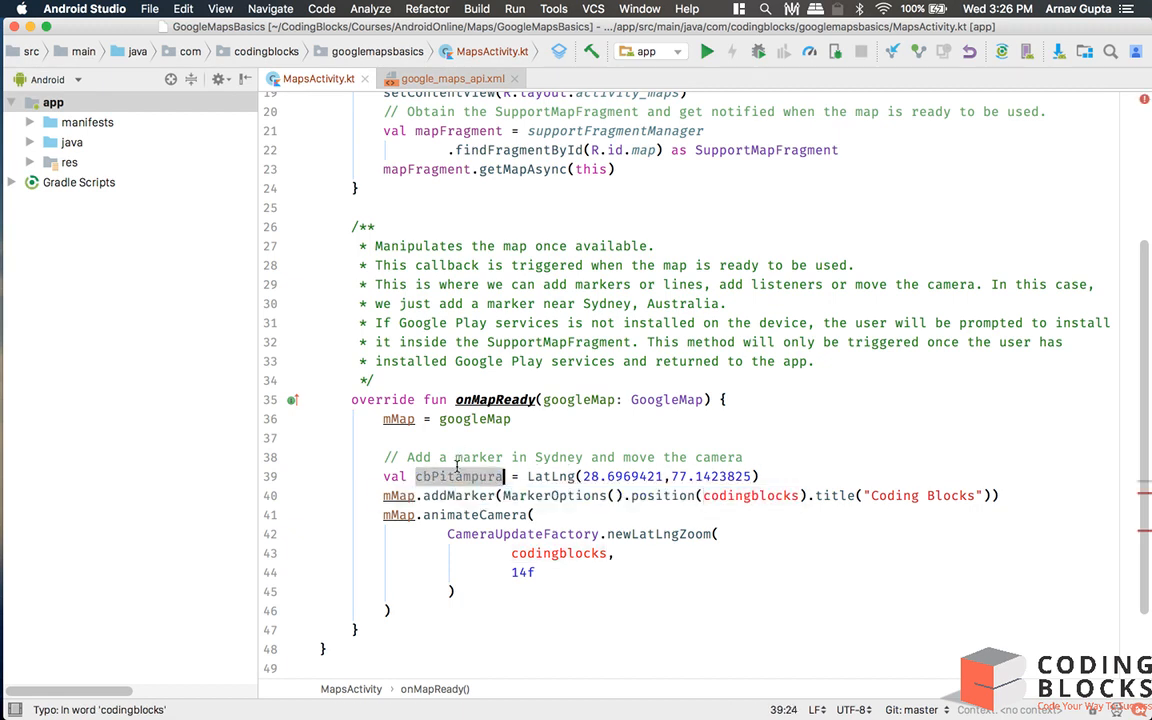
Duplicate the cbPitampura line and rename the copies cbDwarka and cbNoida
double_click(750, 496)
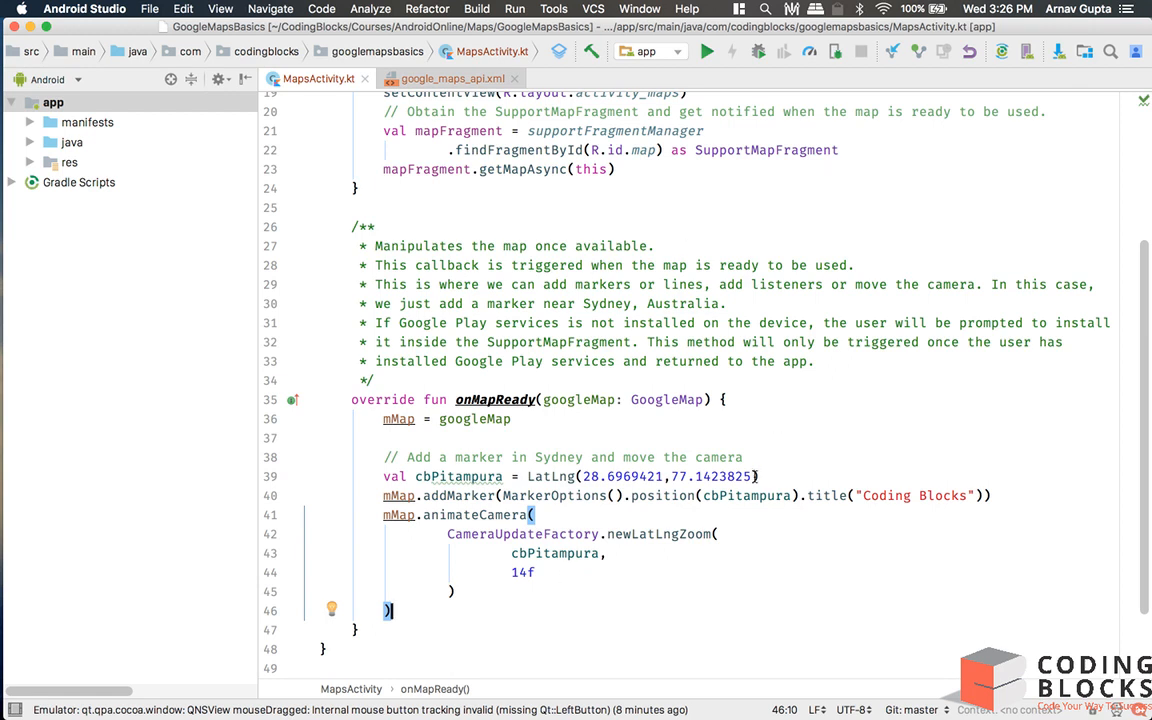
left_click(746, 456)
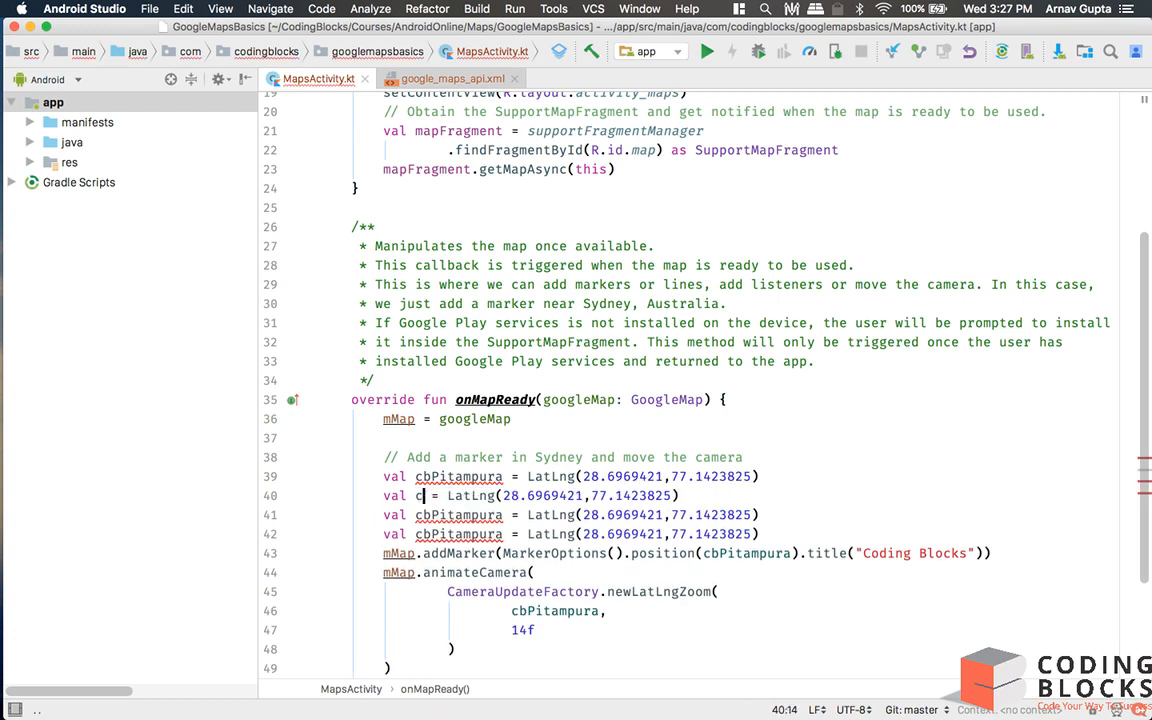
type("Dwarka")
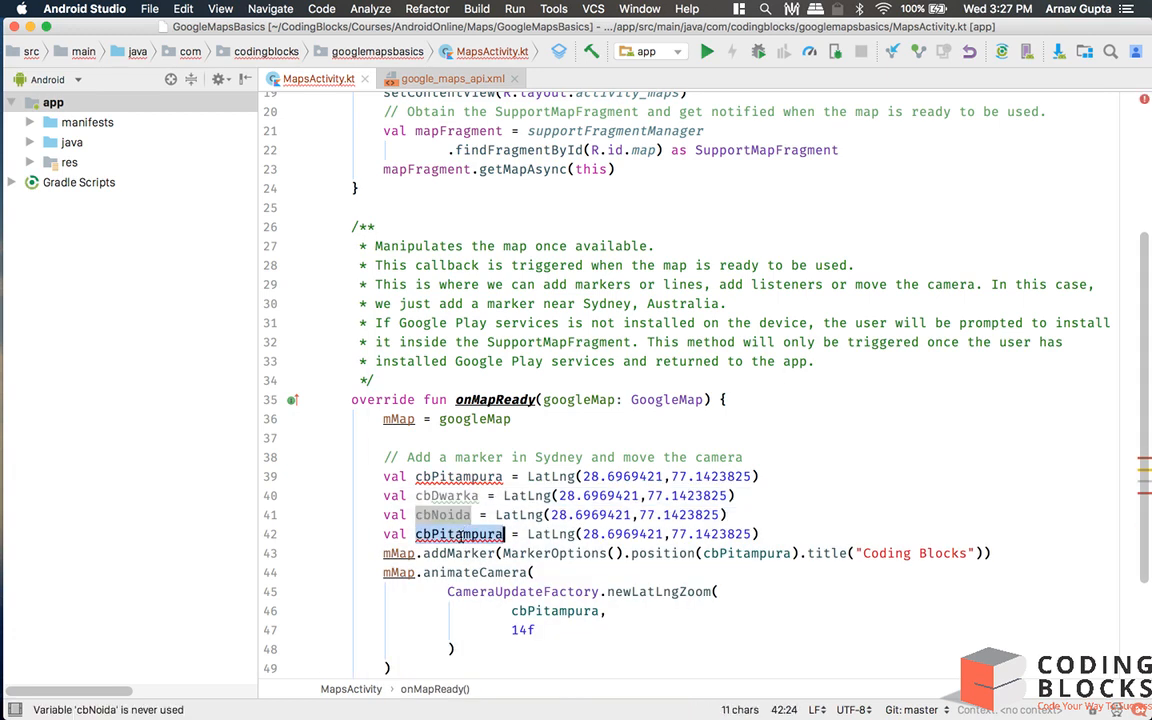
type("cb")
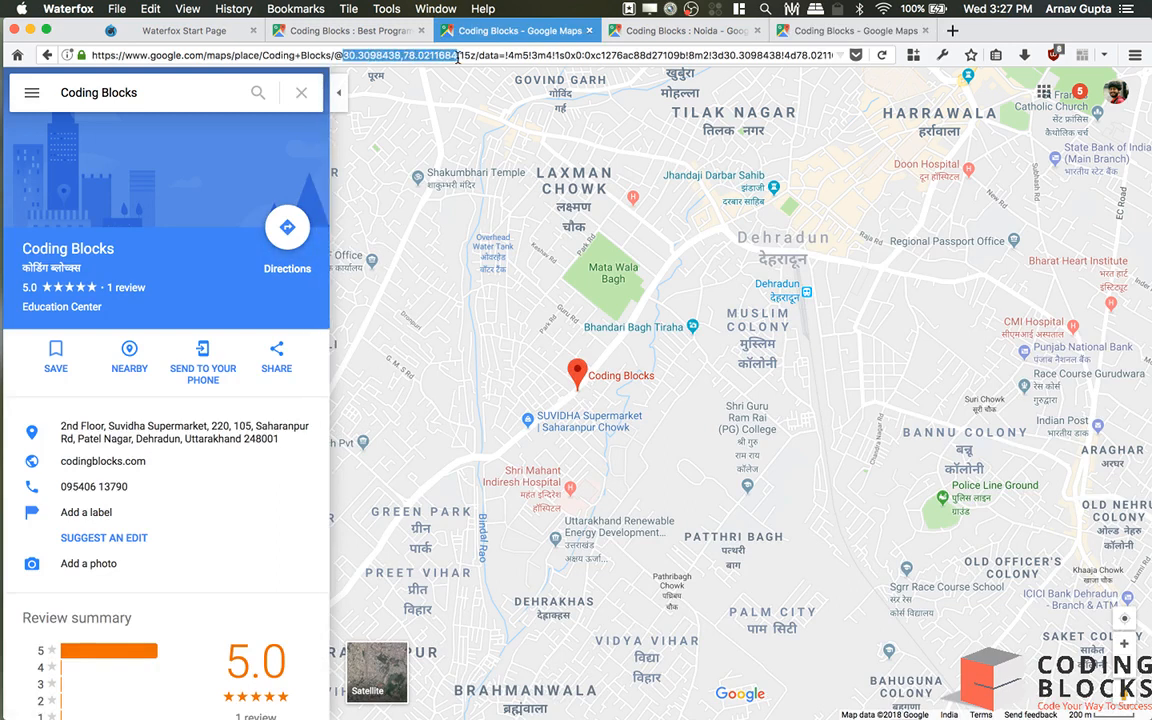
mouse_move(548, 190)
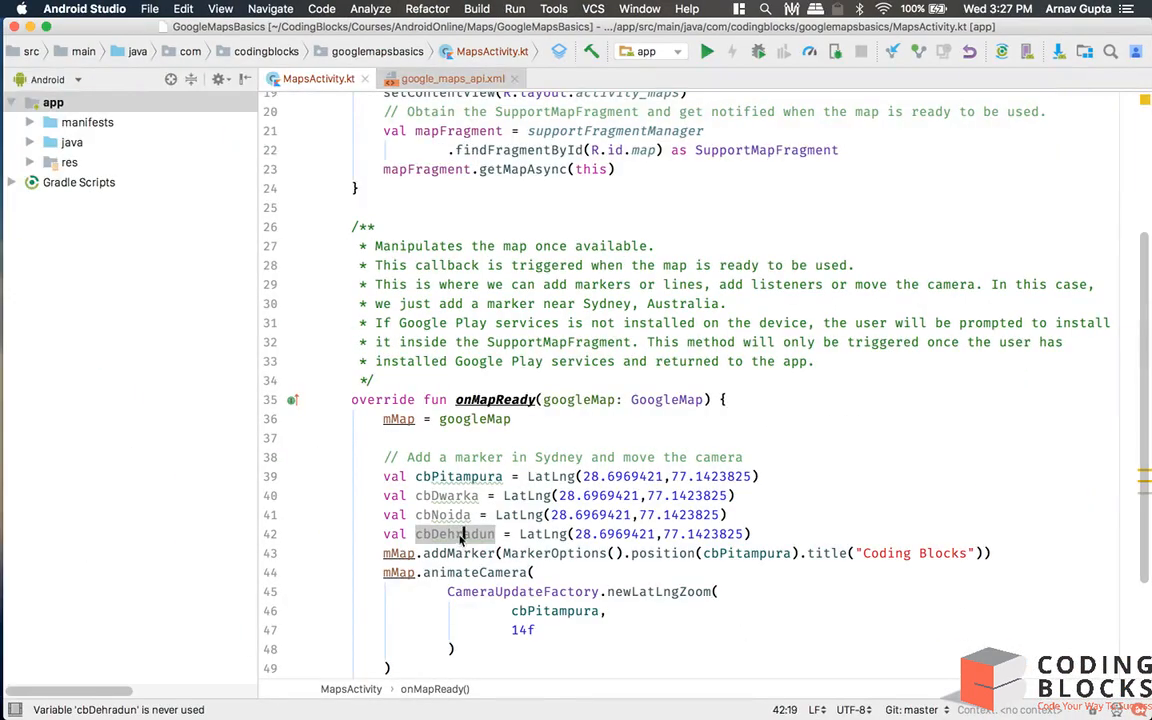
Replace the Dwarka line's coordinates with 28.5864285,77.0478732 from Google Maps
left_click_drag(576, 532, 744, 532)
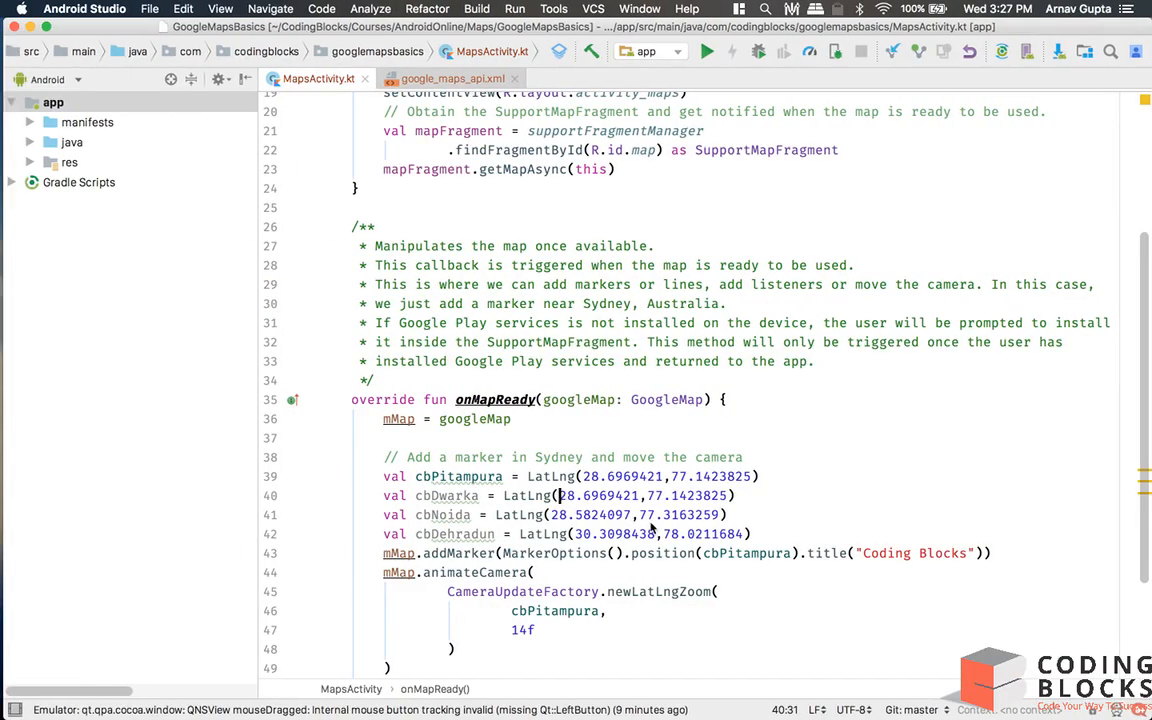
type("28.5864285,77.0478732")
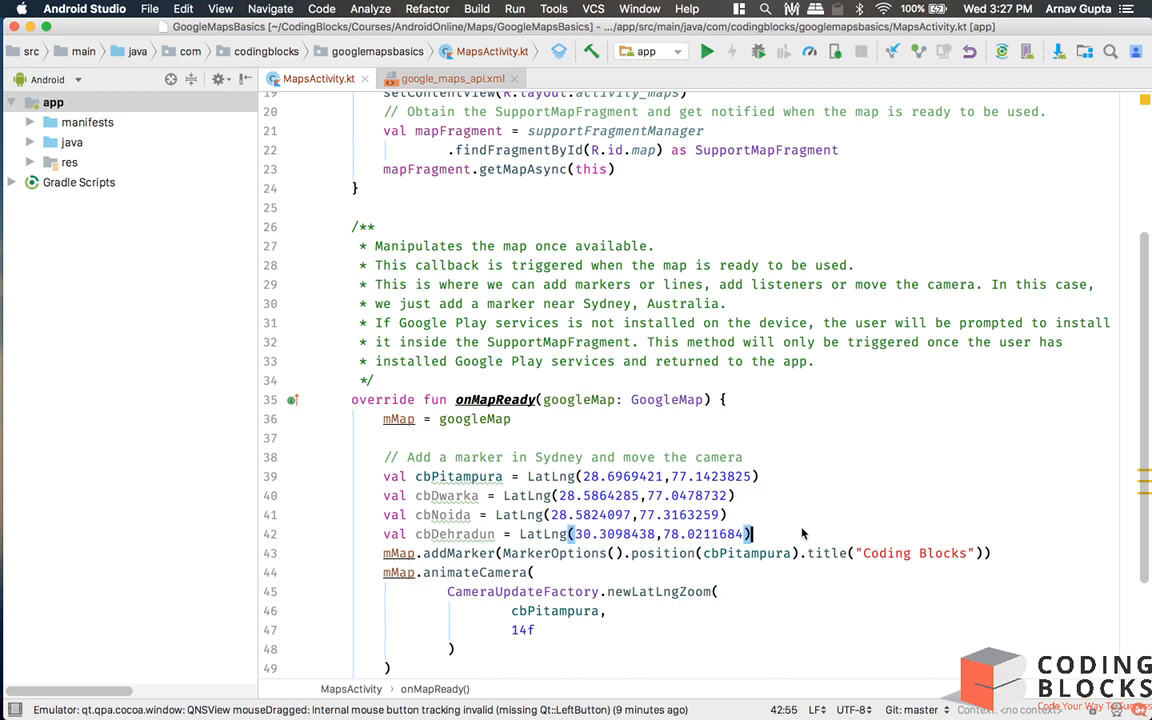
scroll("down", 3)
type("0")
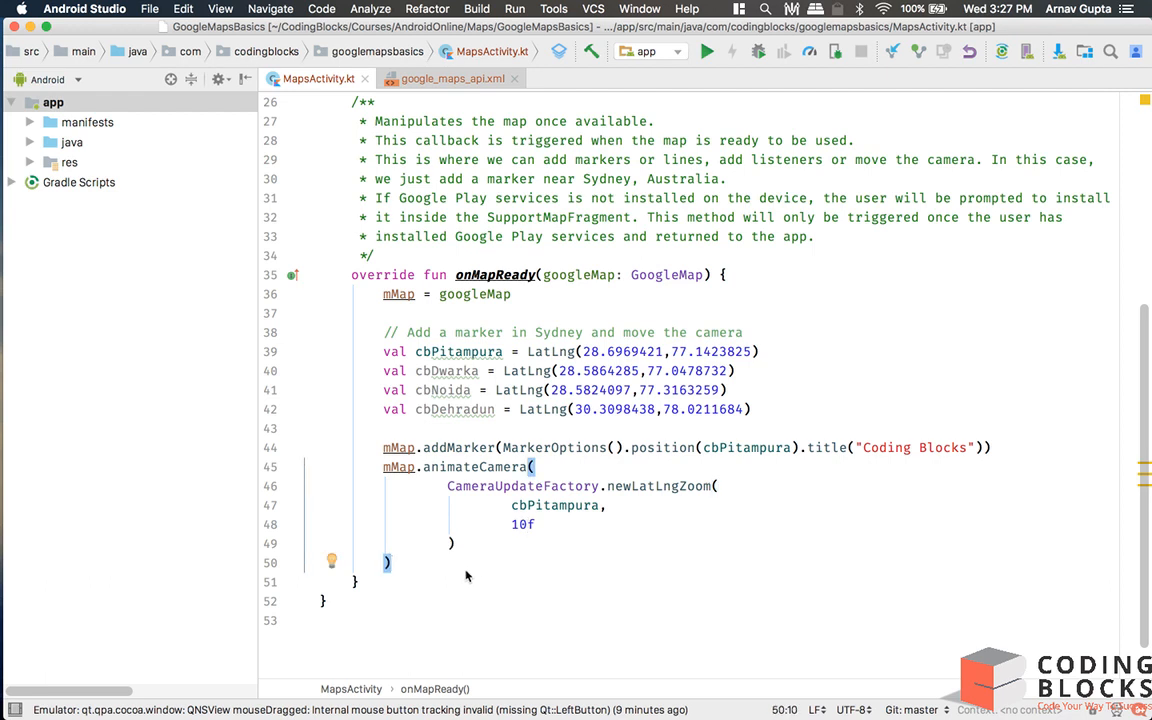
Begin an mMap.addPolyline call with PolylineOptions() on its own line
type("mM")
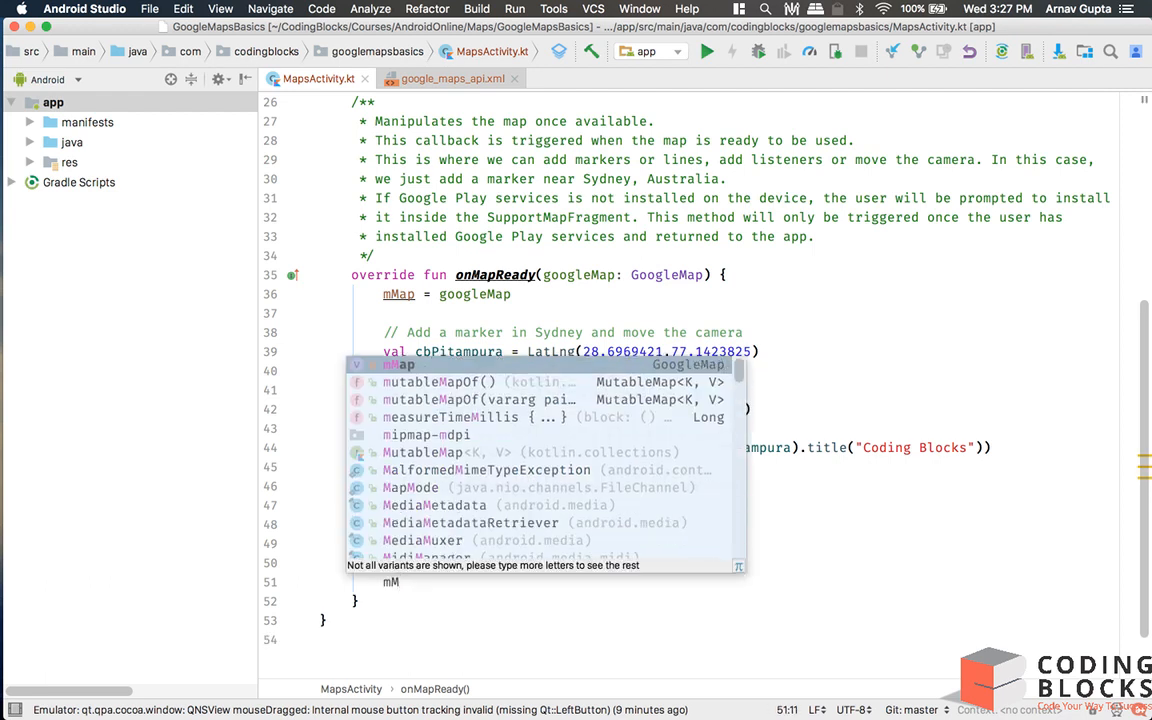
type("mMap.")
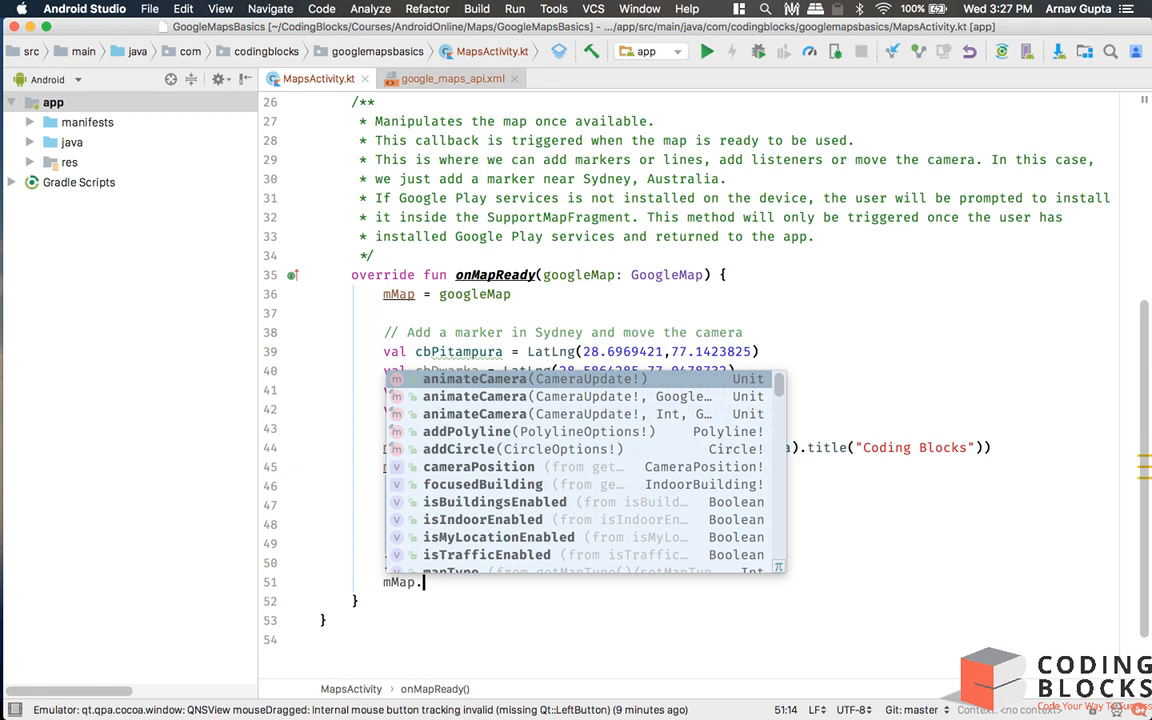
type("add")
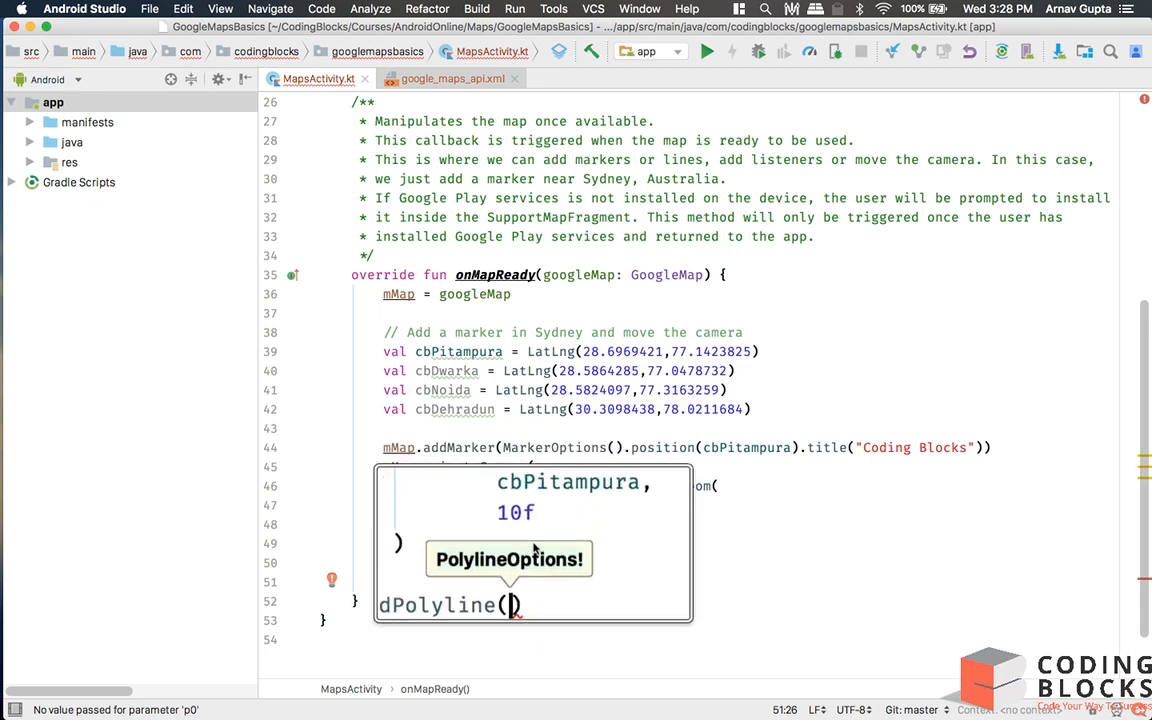
type("PolylineOptions(")
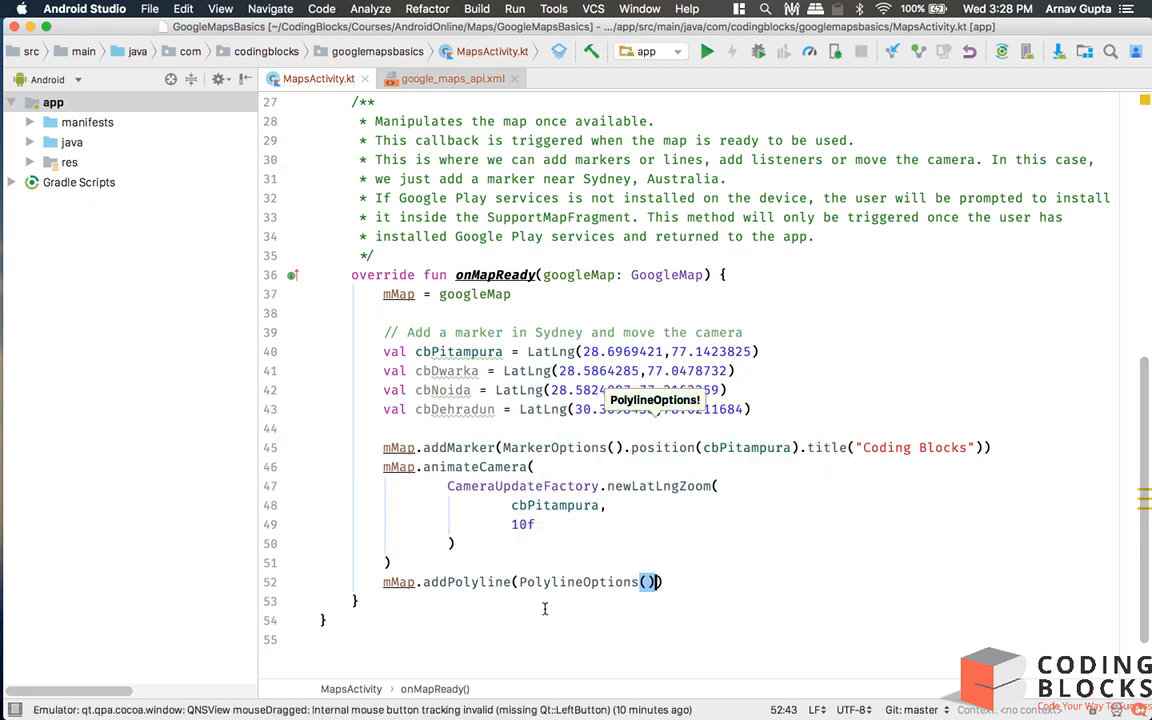
key("Enter")
type(".")
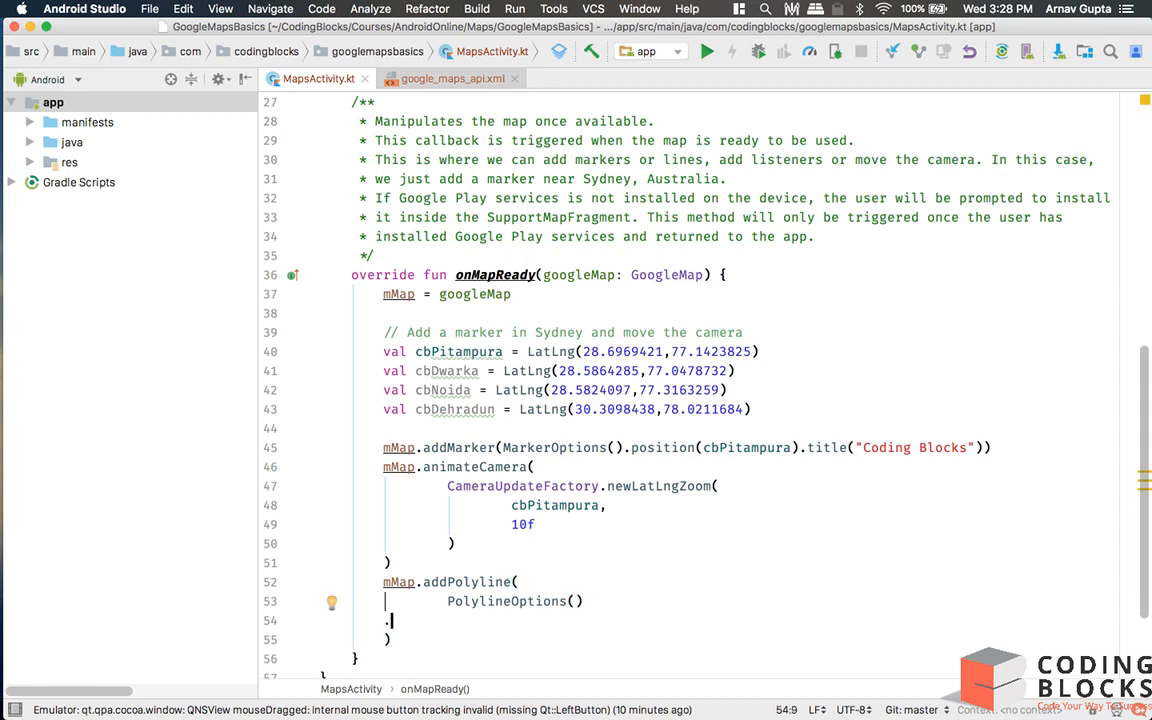
Chain .add calls for cbPitampura and cbDwarka onto the PolylineOptions
type("add(")
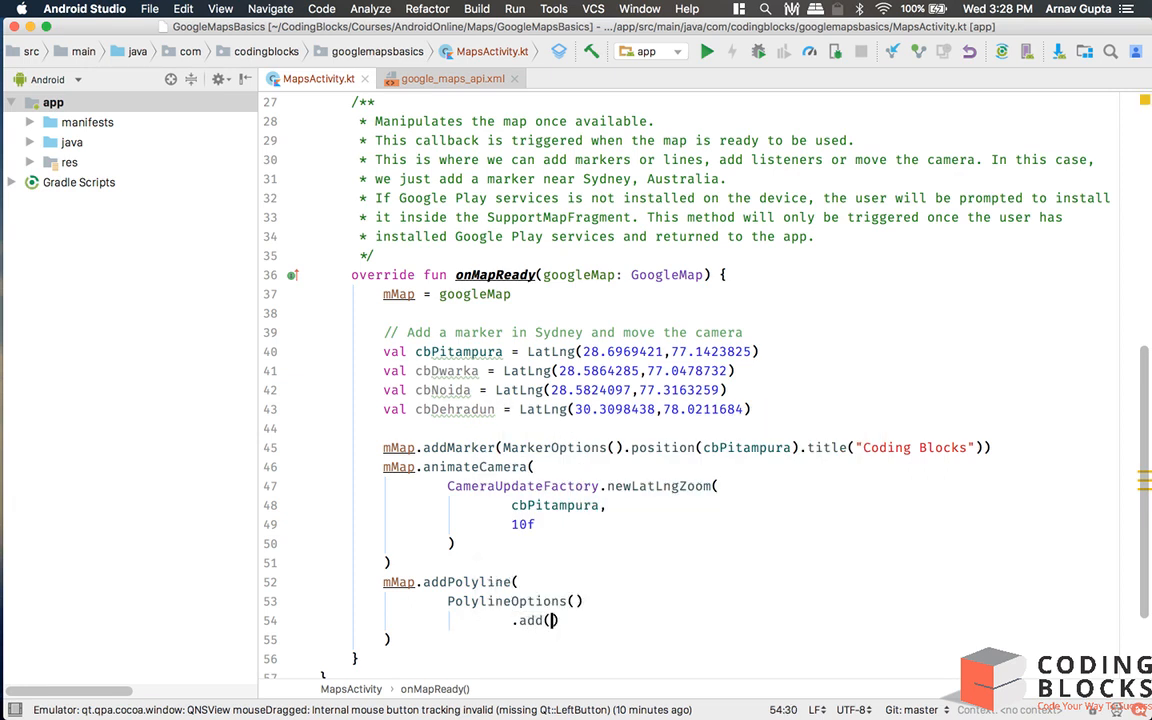
type("cbPitampura")
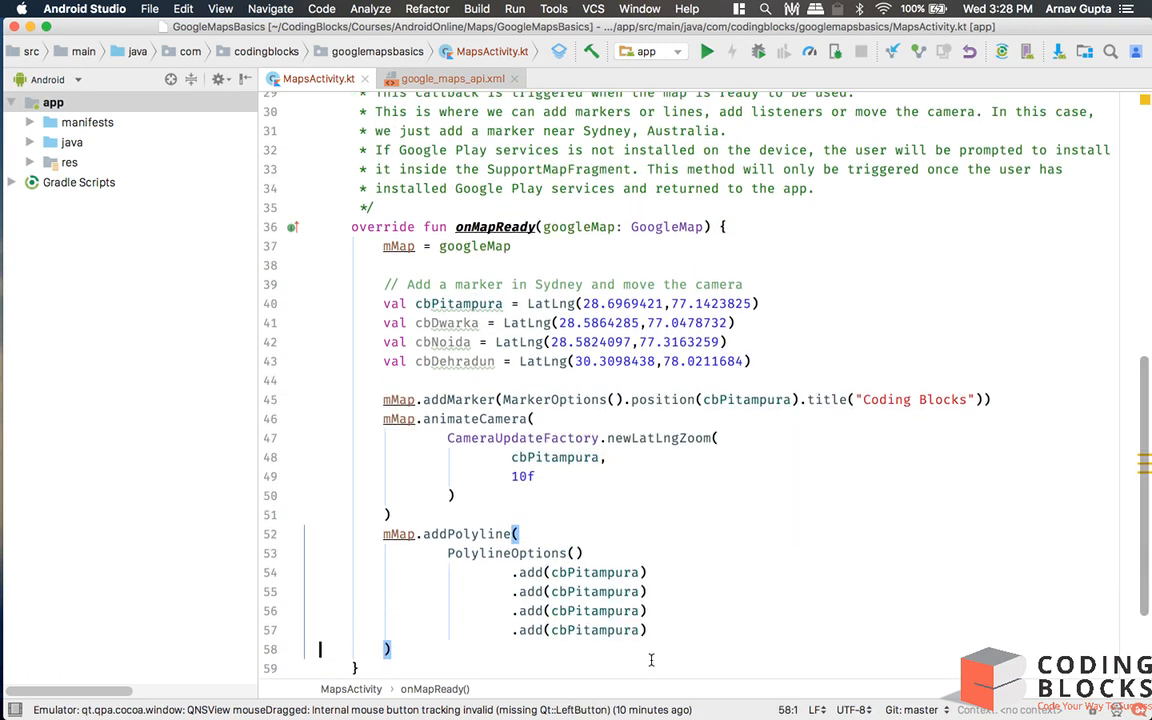
type("cb)")
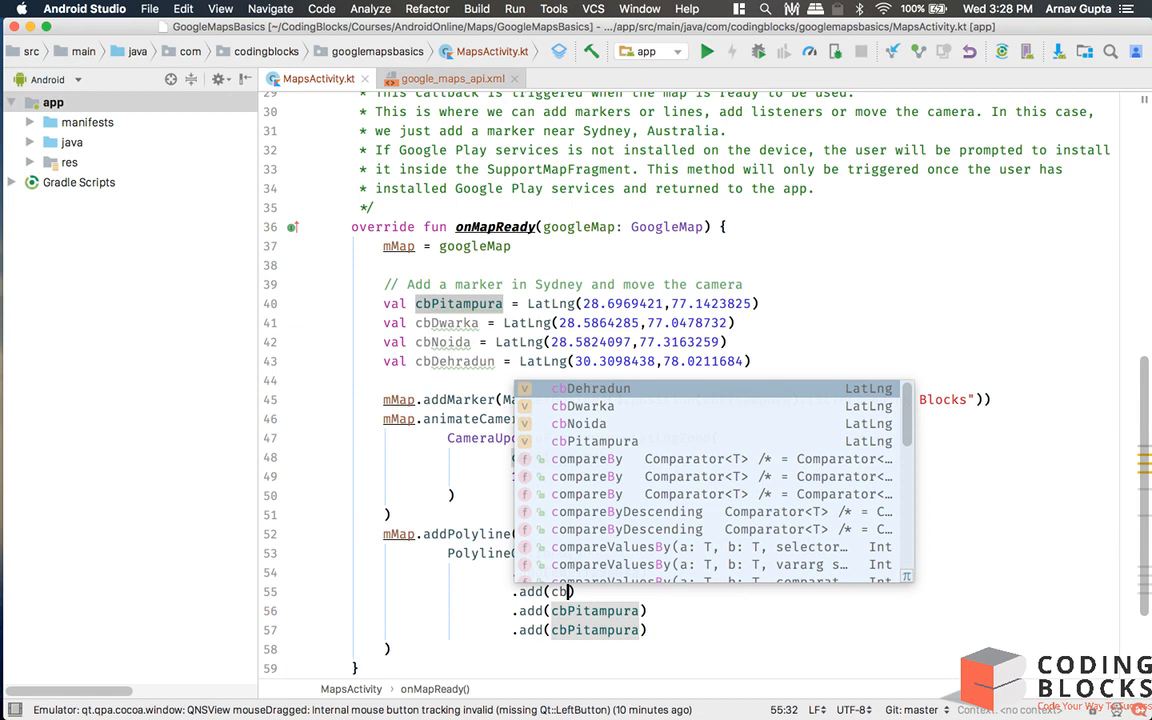
left_click(582, 406)
type(".width(")
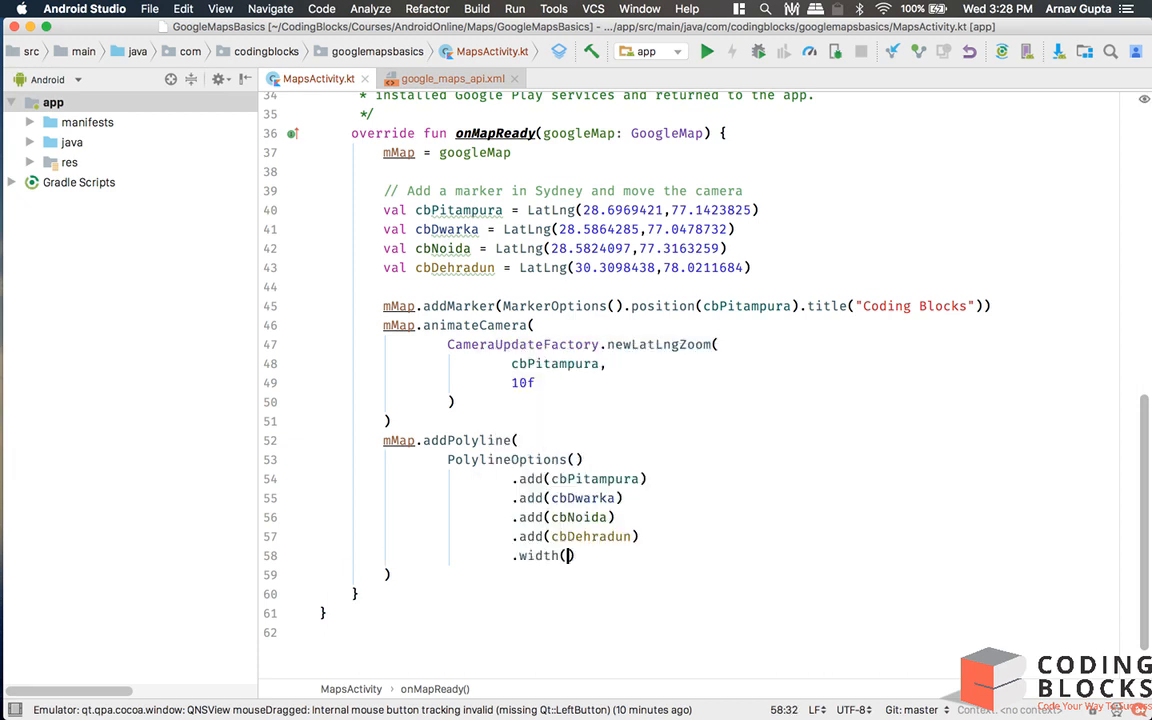
Set the polyline width to 2f and its color to Color.RED
type("2f")
type(".color(Color.RED)")
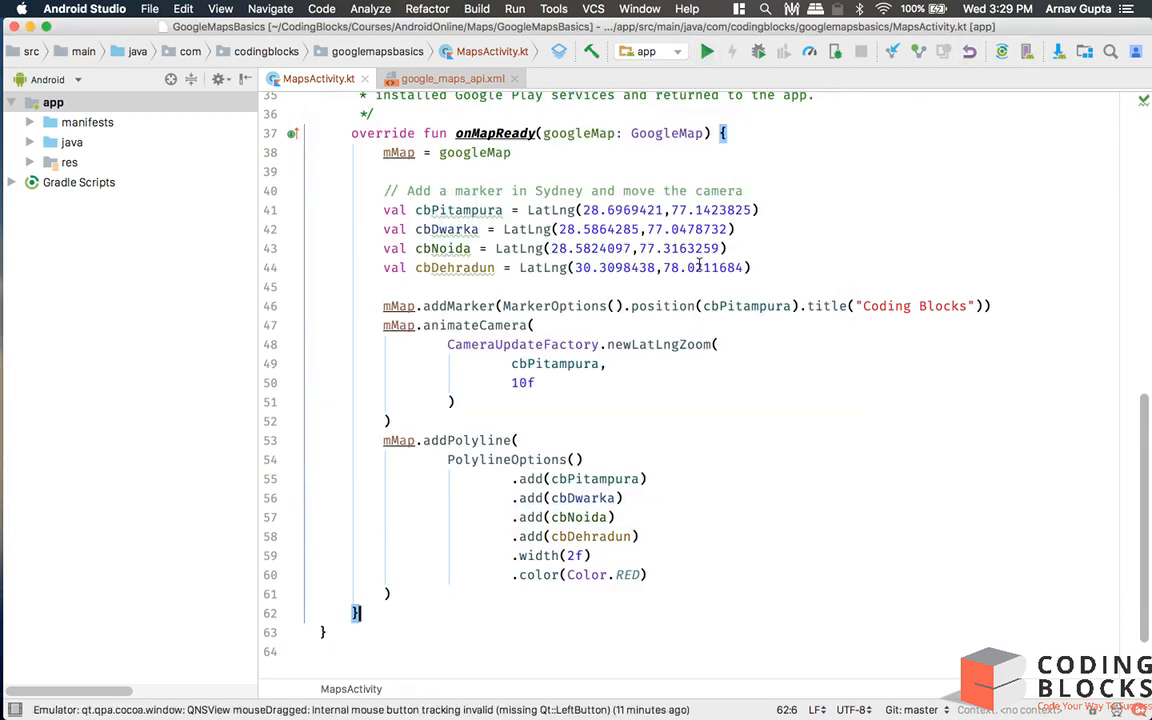
left_click(716, 52)
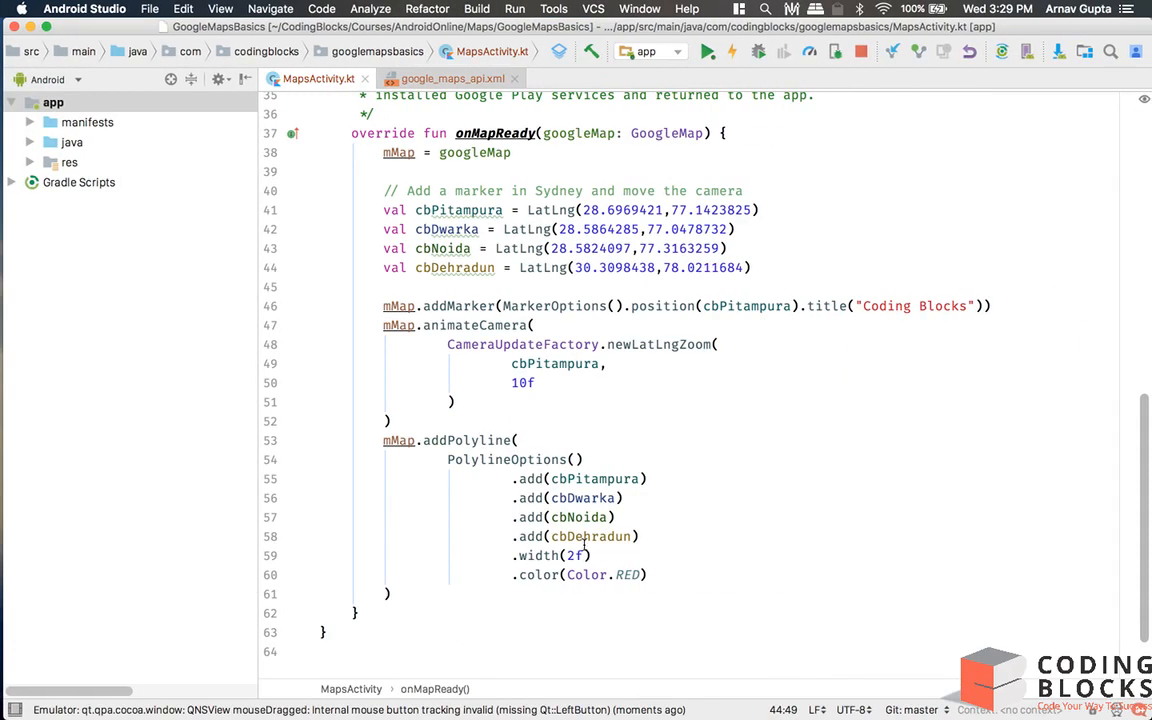
Change the polyline width from 2f to 8f
type("8")
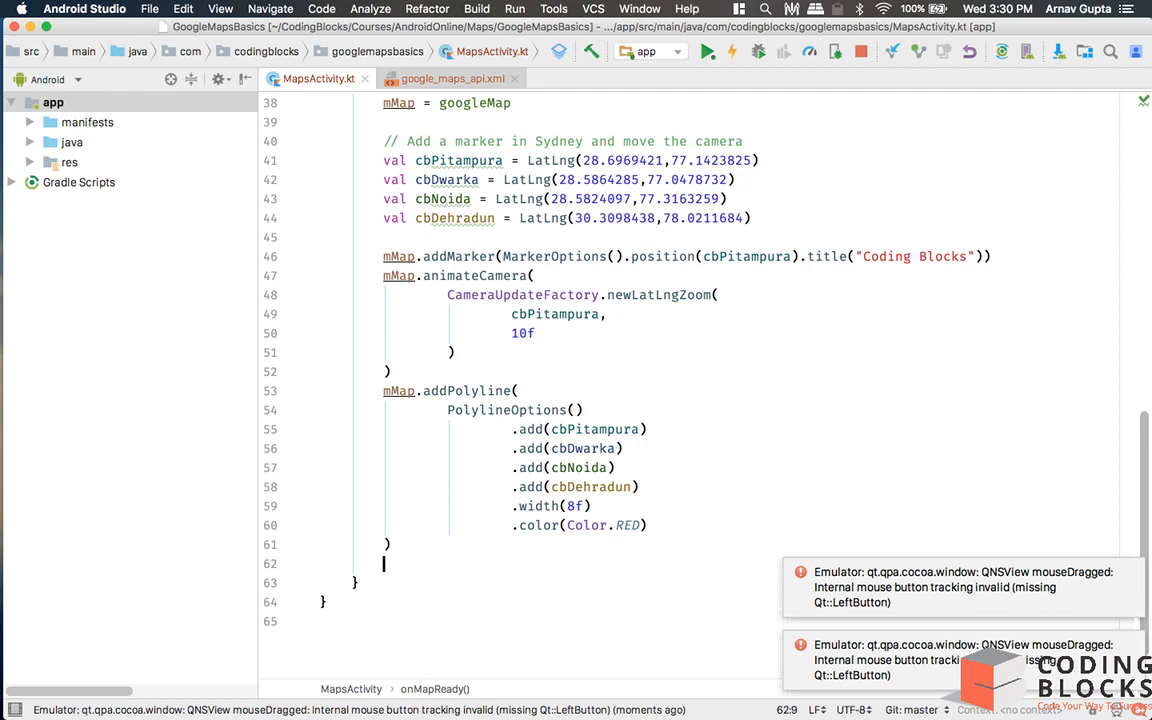
Add an mMap.addCircle call with CircleOptions centred on cbPitampura
type("mMap")
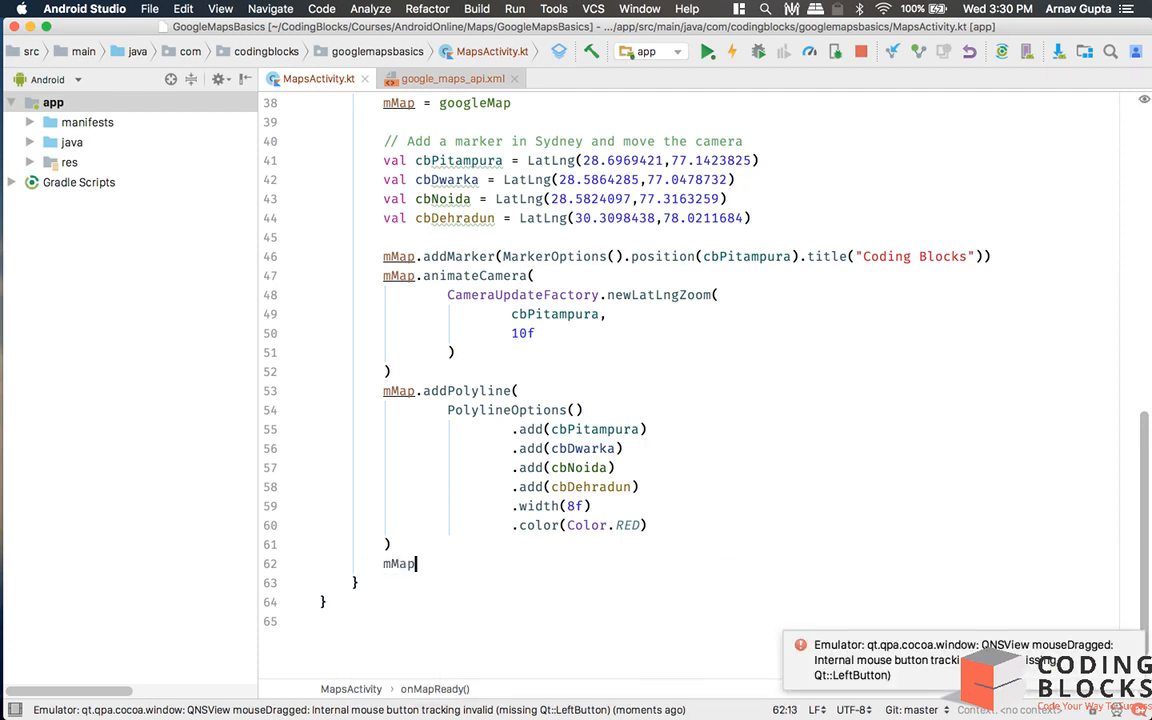
type(".addCircle(C")
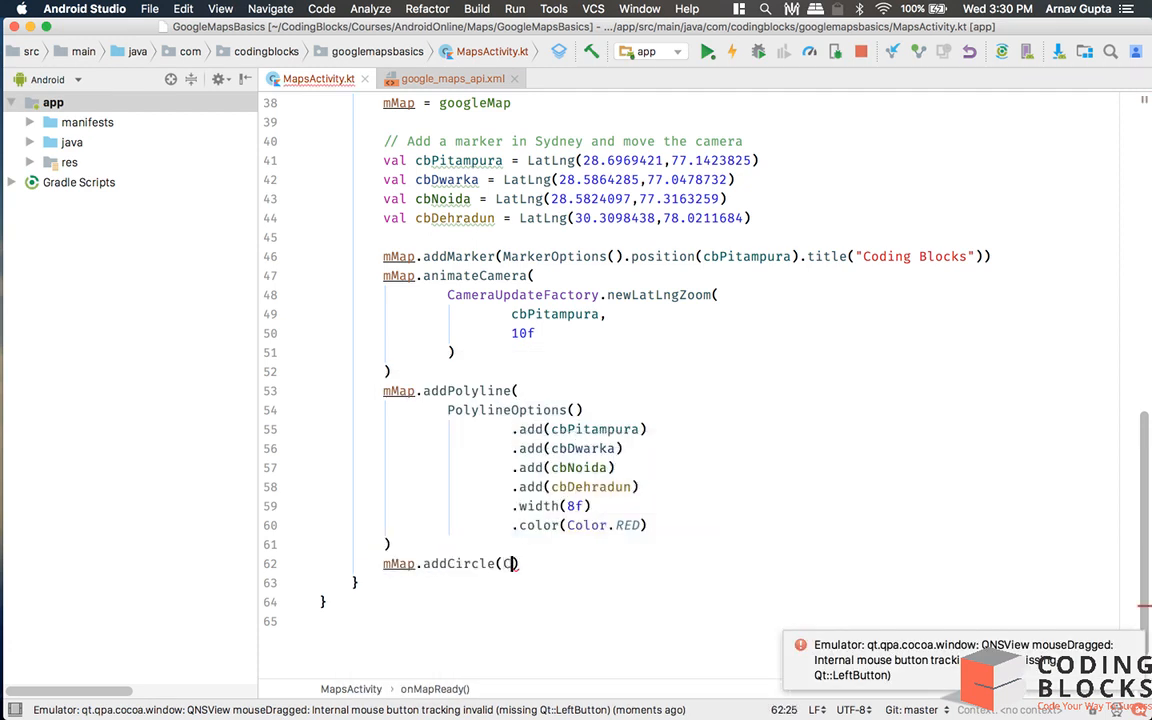
type("ircleOptions(")
type(".center(")
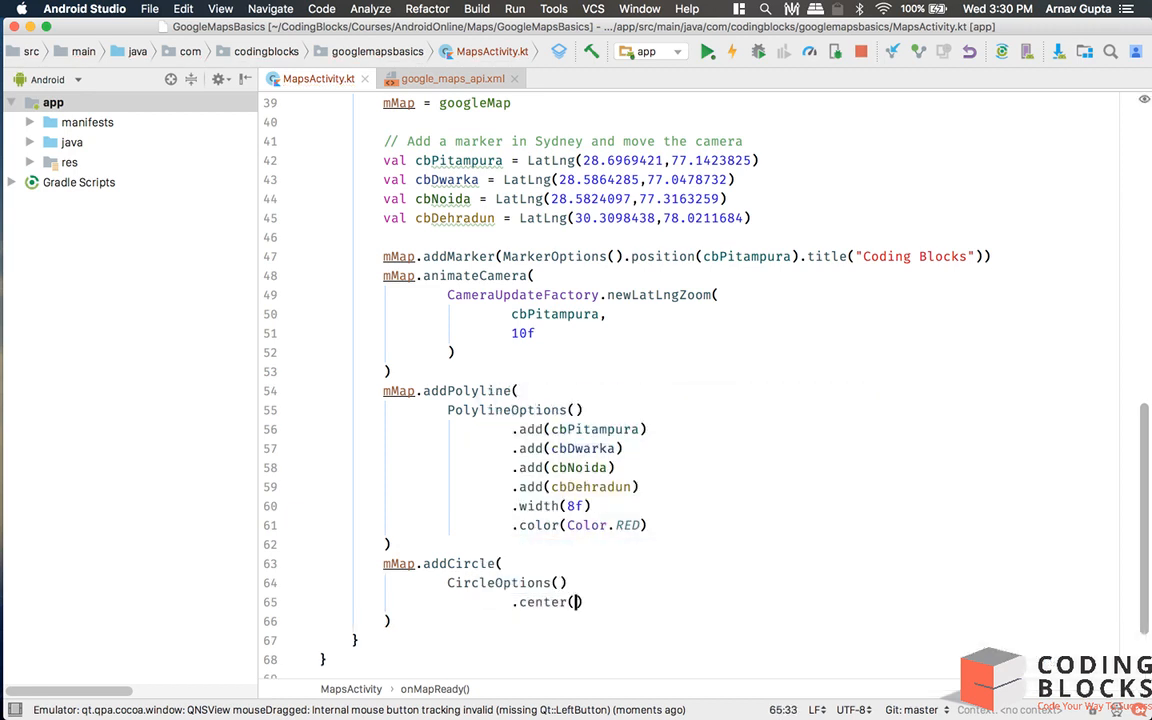
type("cbPitampura")
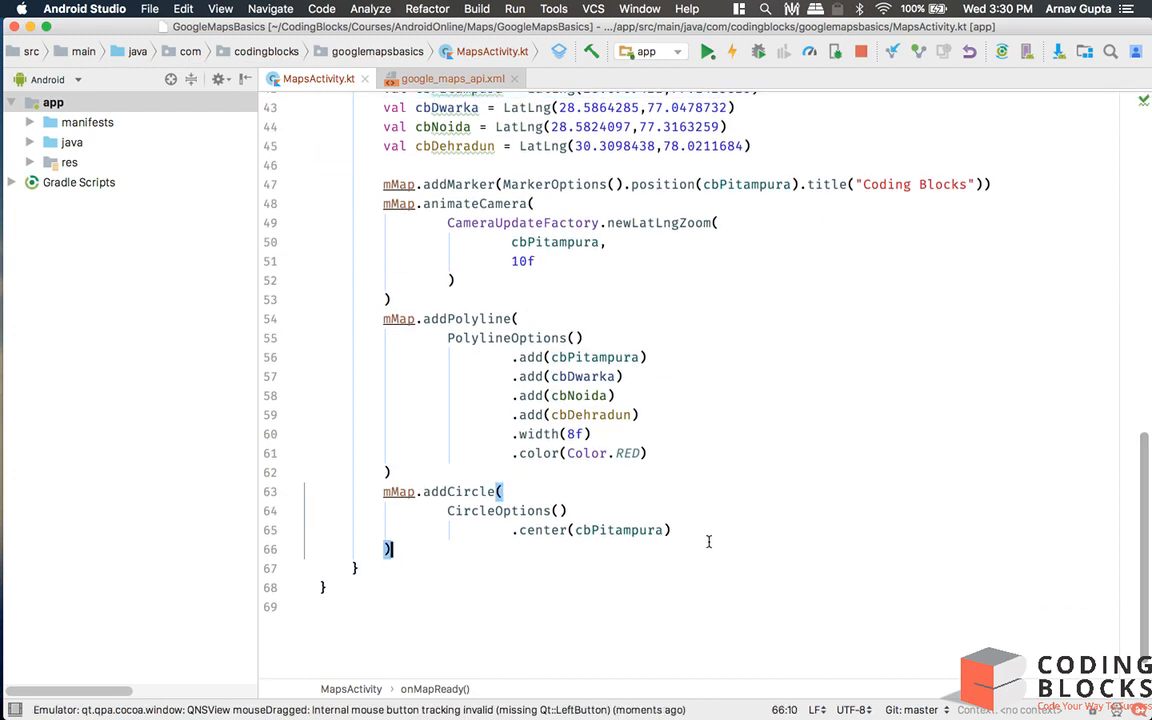
Give the circle a radius of 500.0 and a strokeWidth of 3f
type(".radius(")
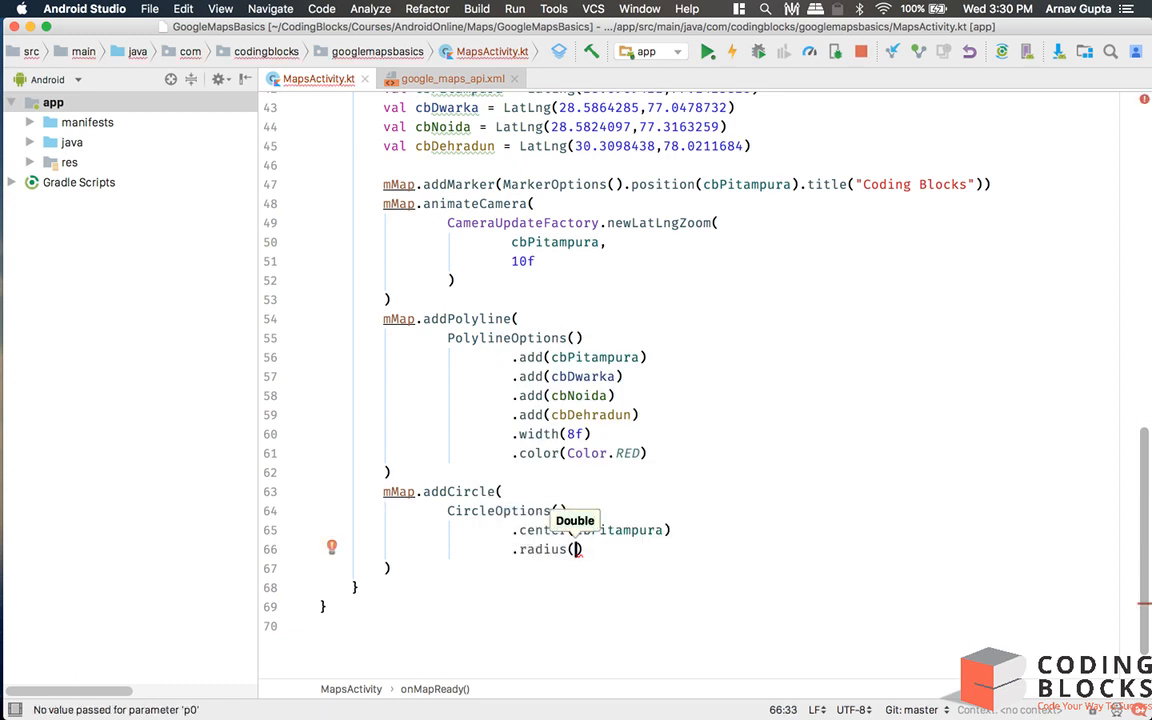
type("500.0")
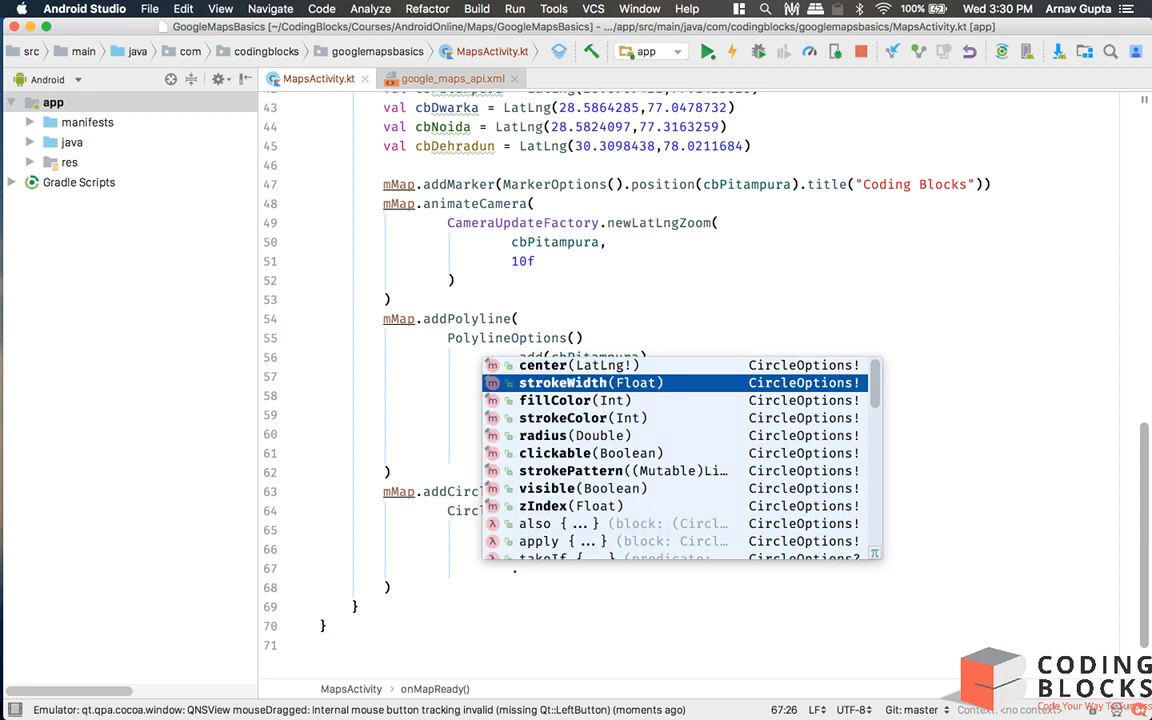
left_click(562, 382)
type(".strokeColor(")
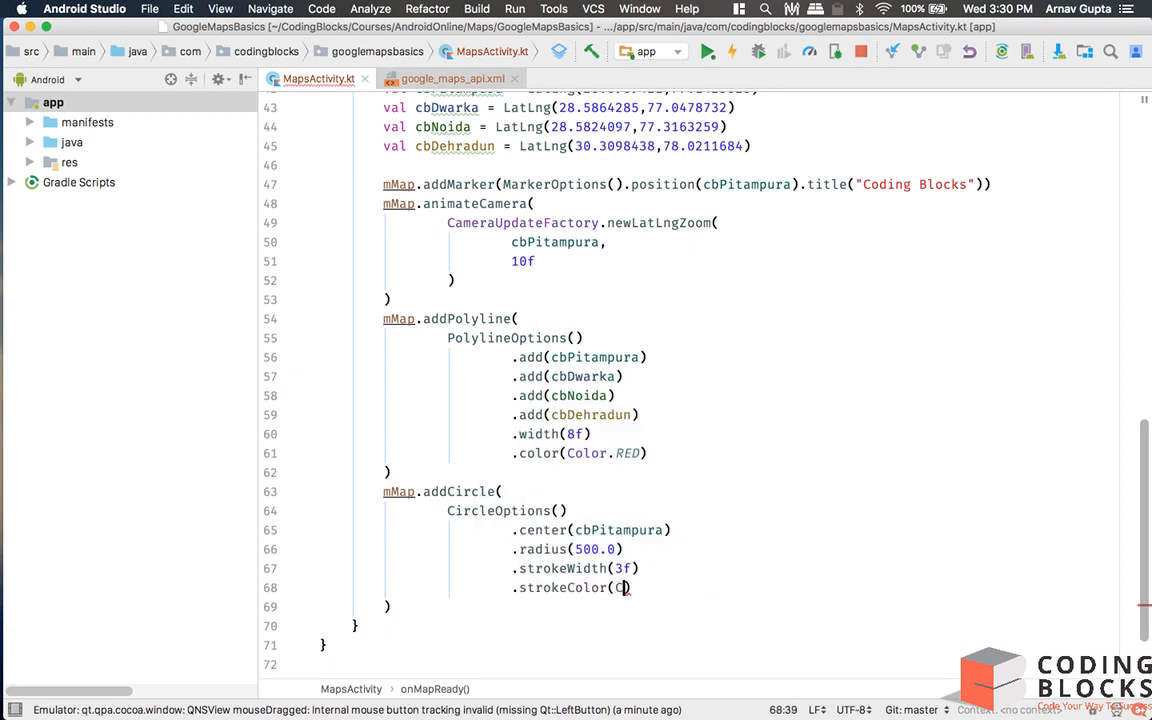
Set strokeColor to Color.RED and start a fillColor of Color.argb(150, 50, 50...)
type("Color.RED")
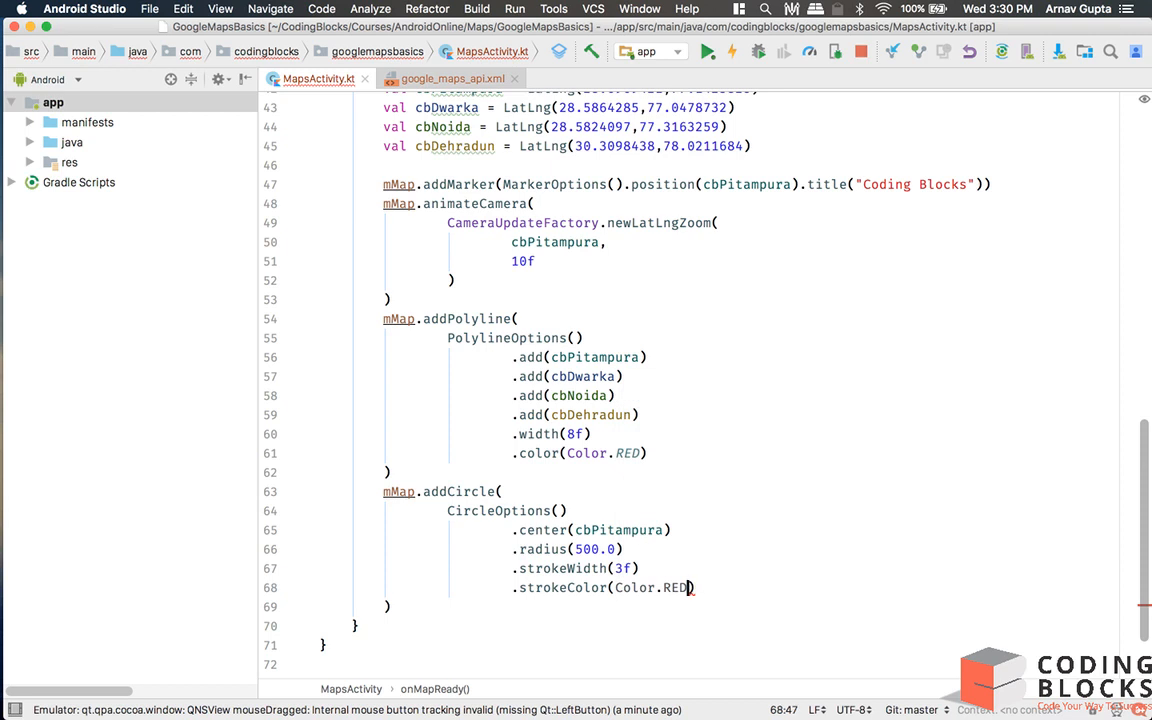
type(".fillColor(")
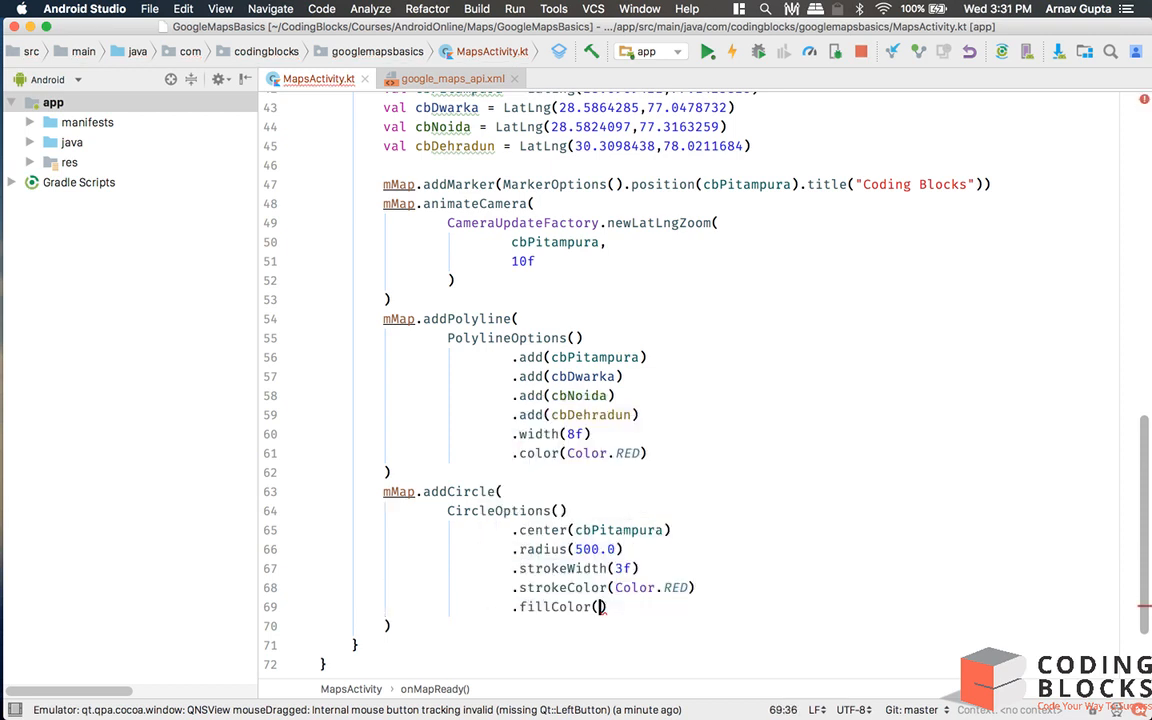
type("Color.")
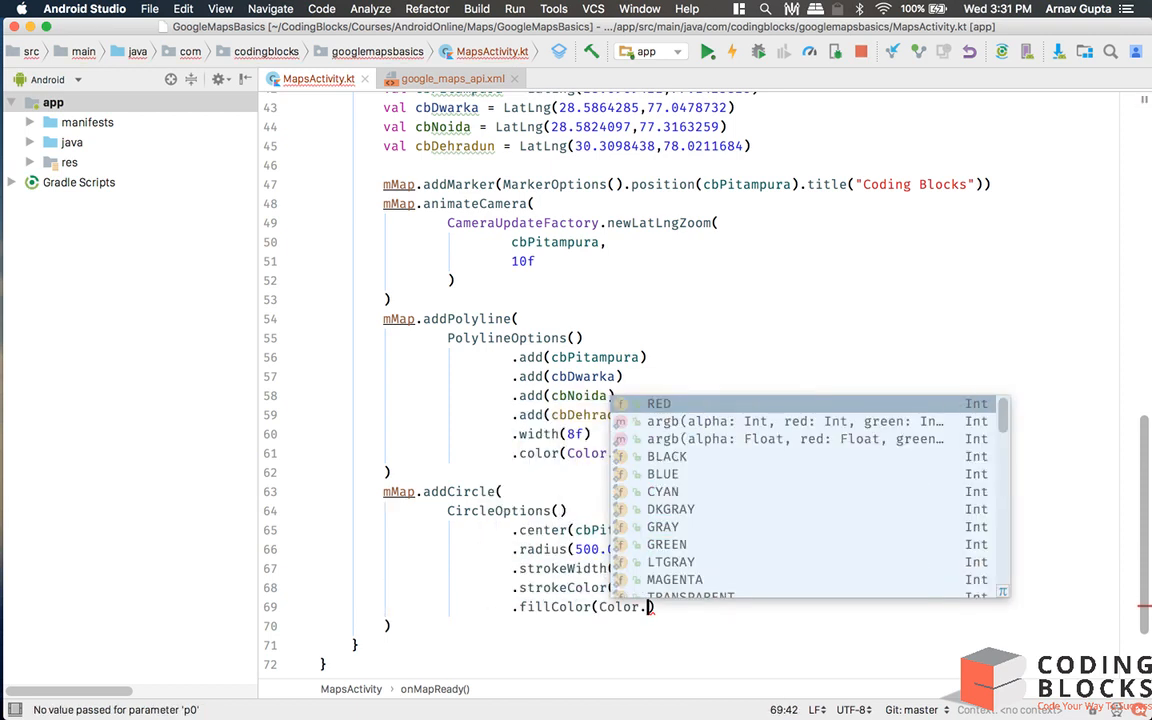
type("argb(150, 50, 50")
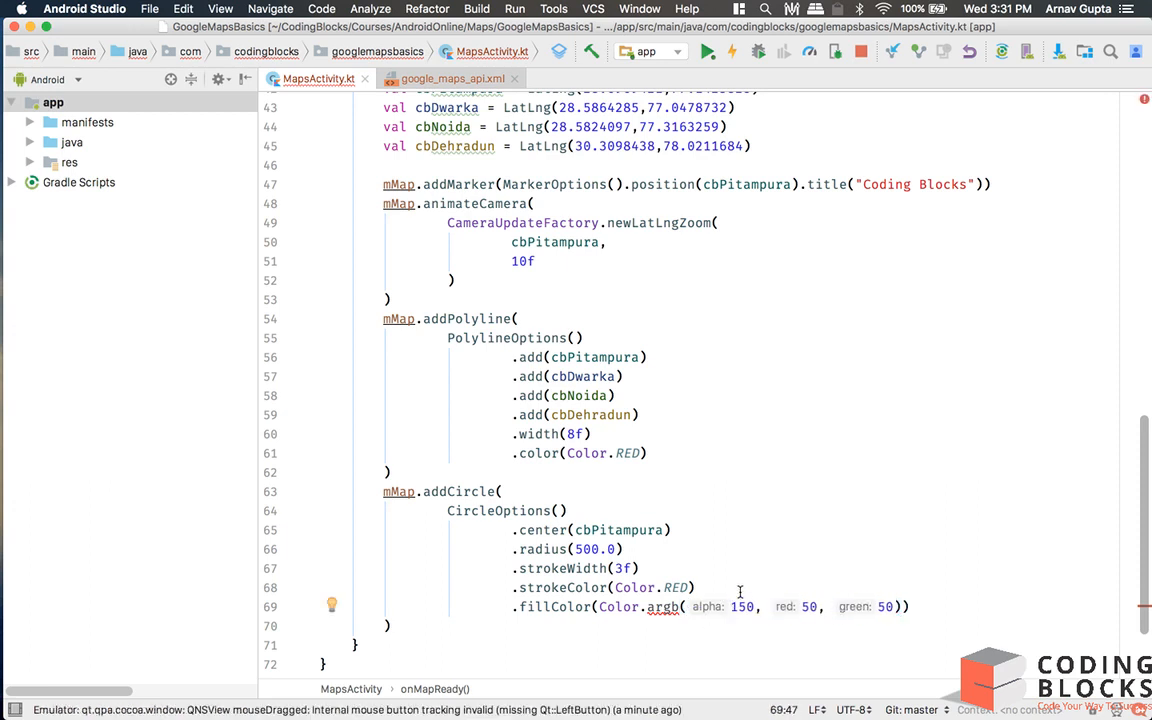
type(",")
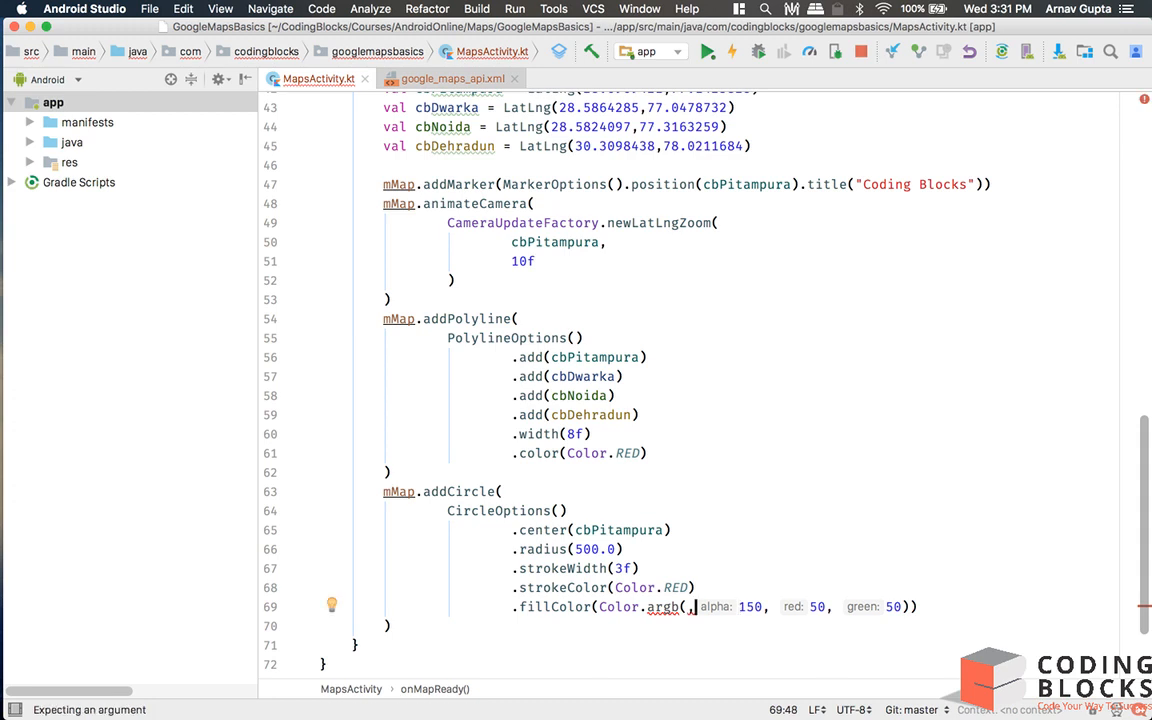
key("Backspace")
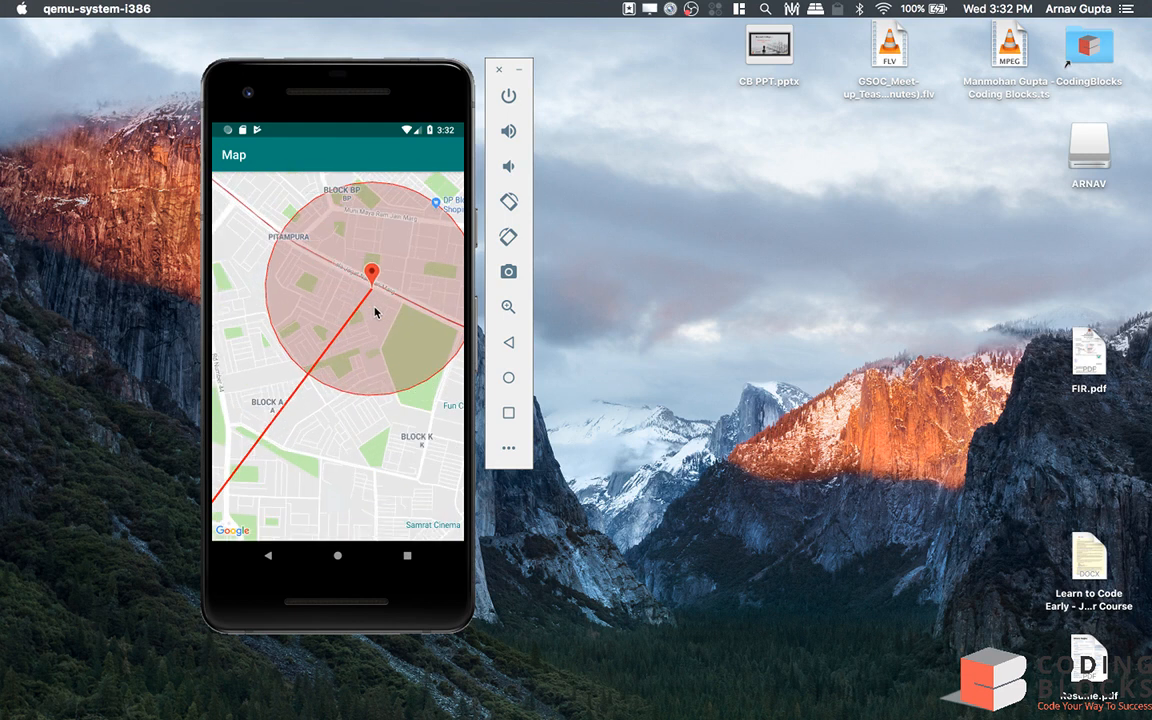
Pan the emulator map to centre the red circle and polyline around Pitampura
left_click_drag(376, 312, 390, 376)
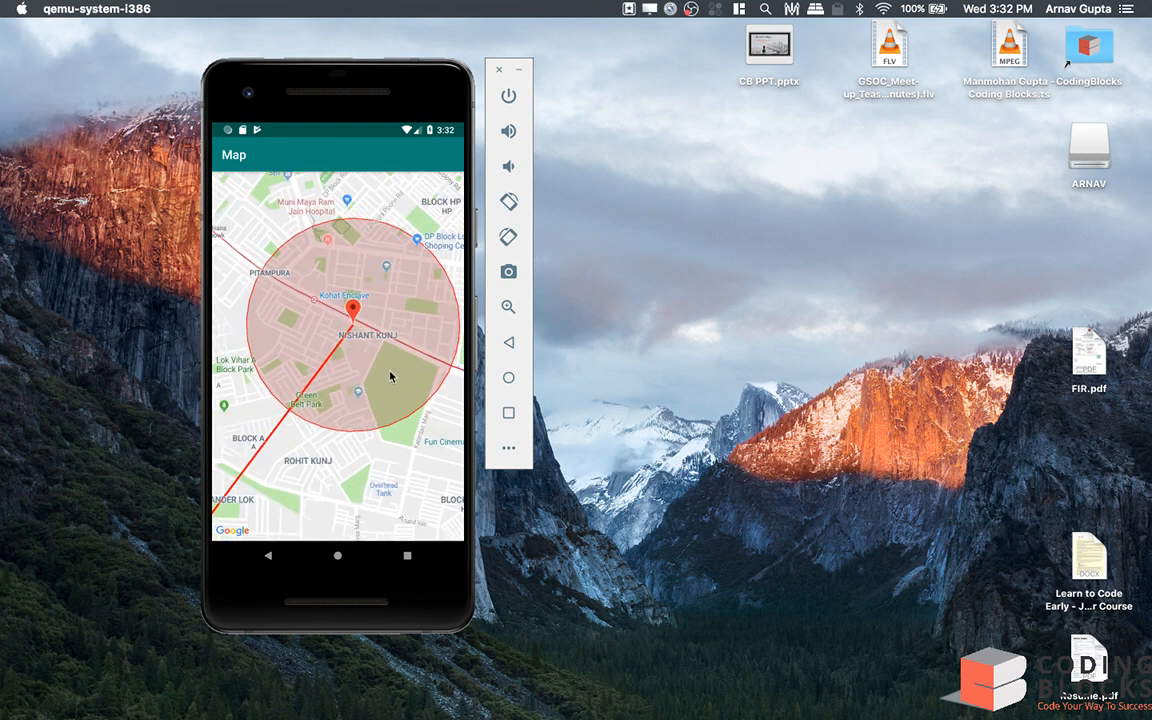
mouse_move(366, 224)
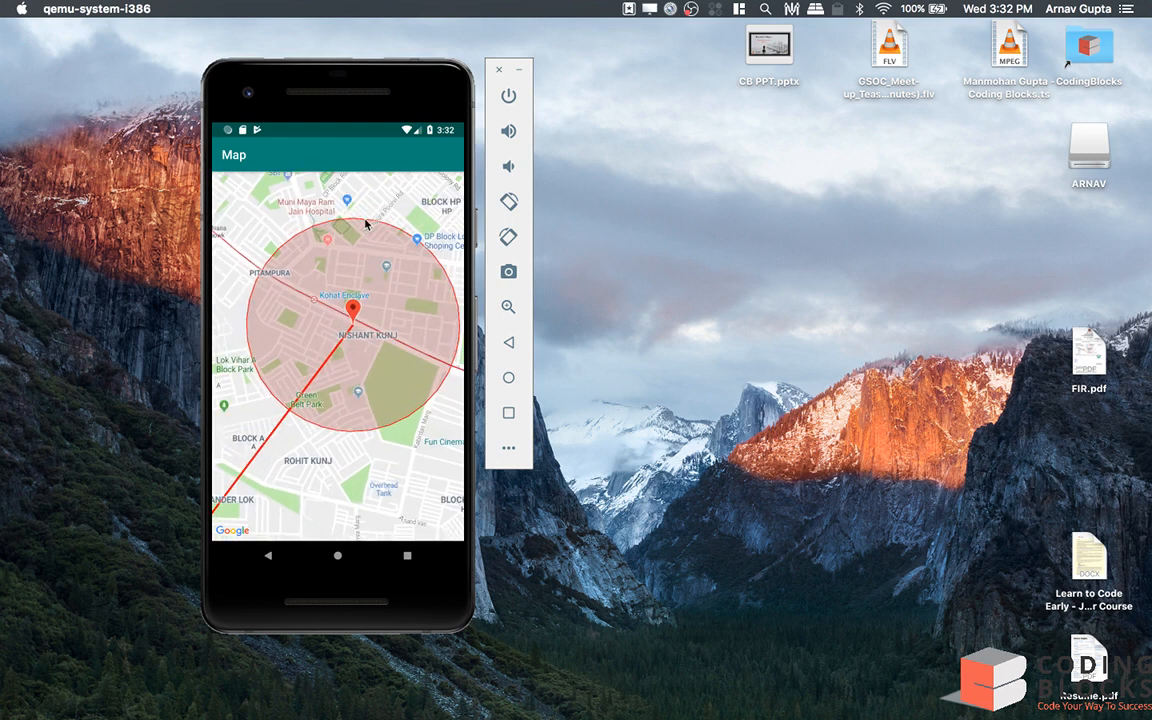
mouse_move(344, 292)
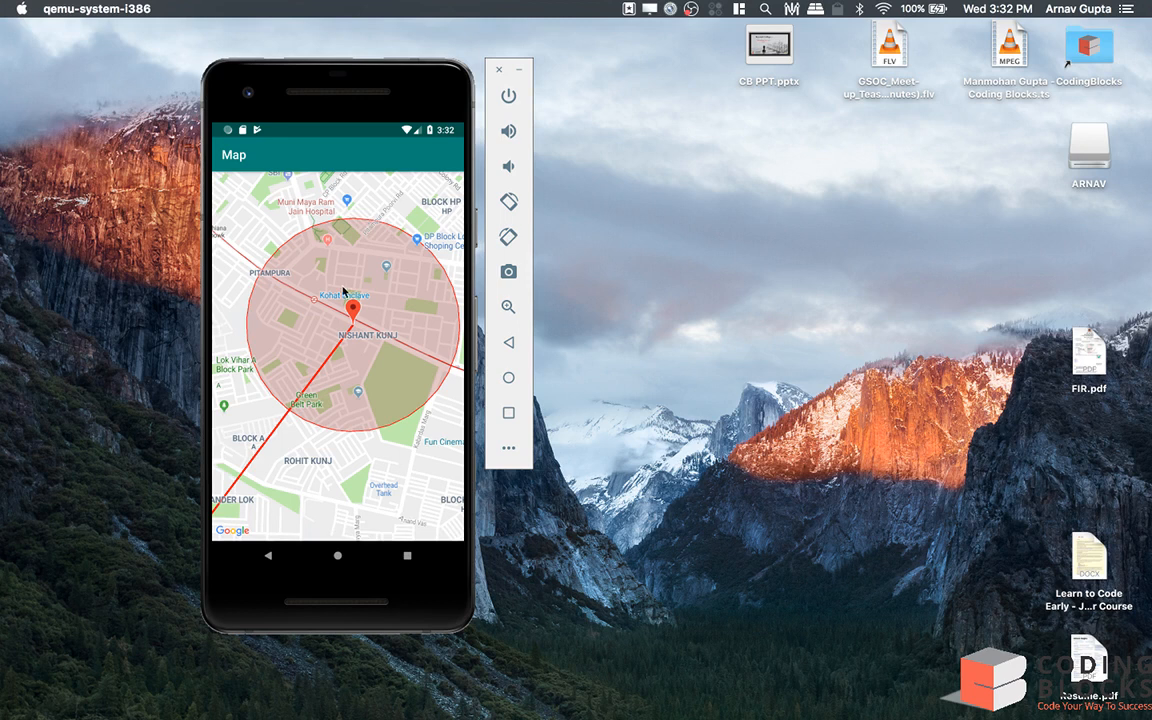